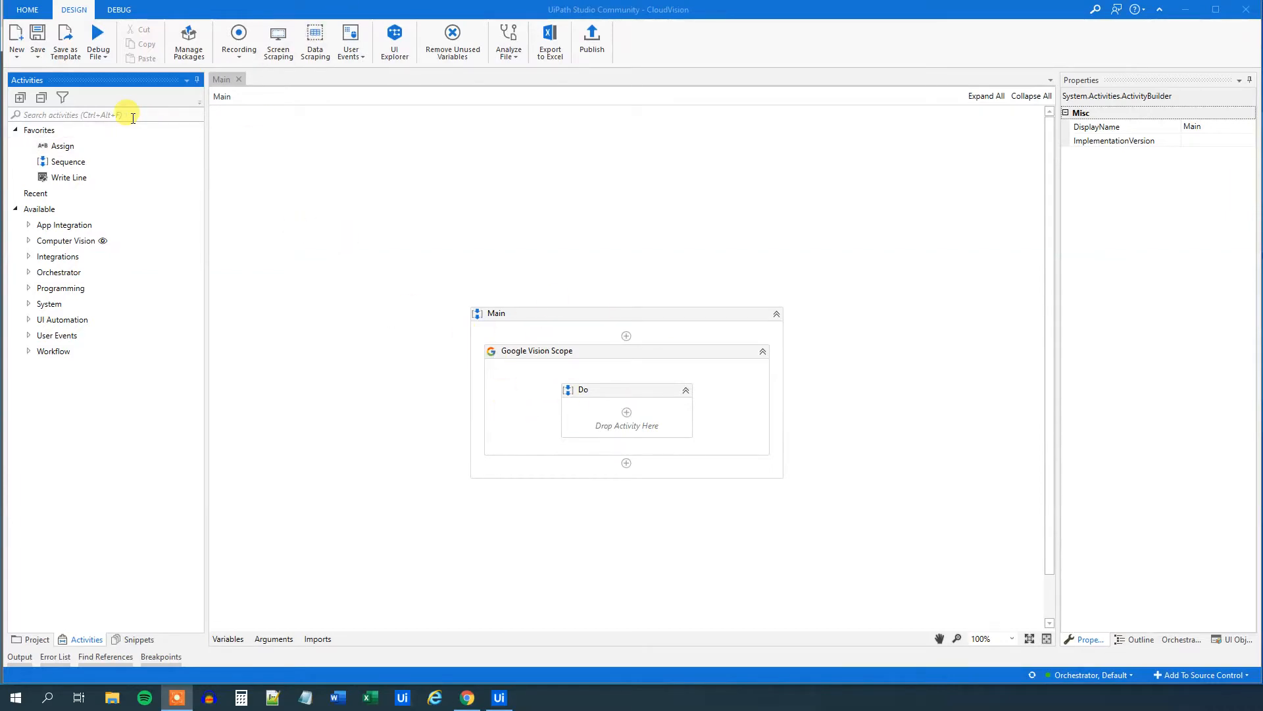
- Find 'vision' activities and place Text Detection inside the Google Vision Scope's Do sequence
text(vision)
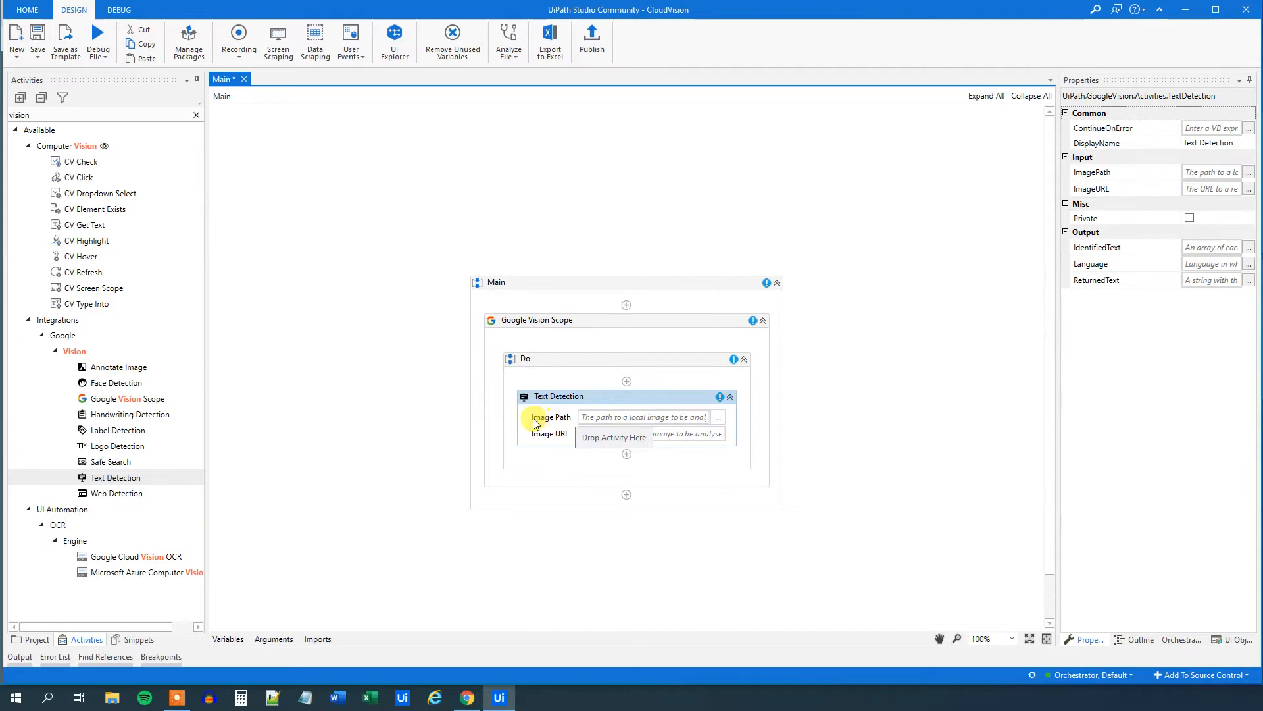
mouse_move(566, 450)
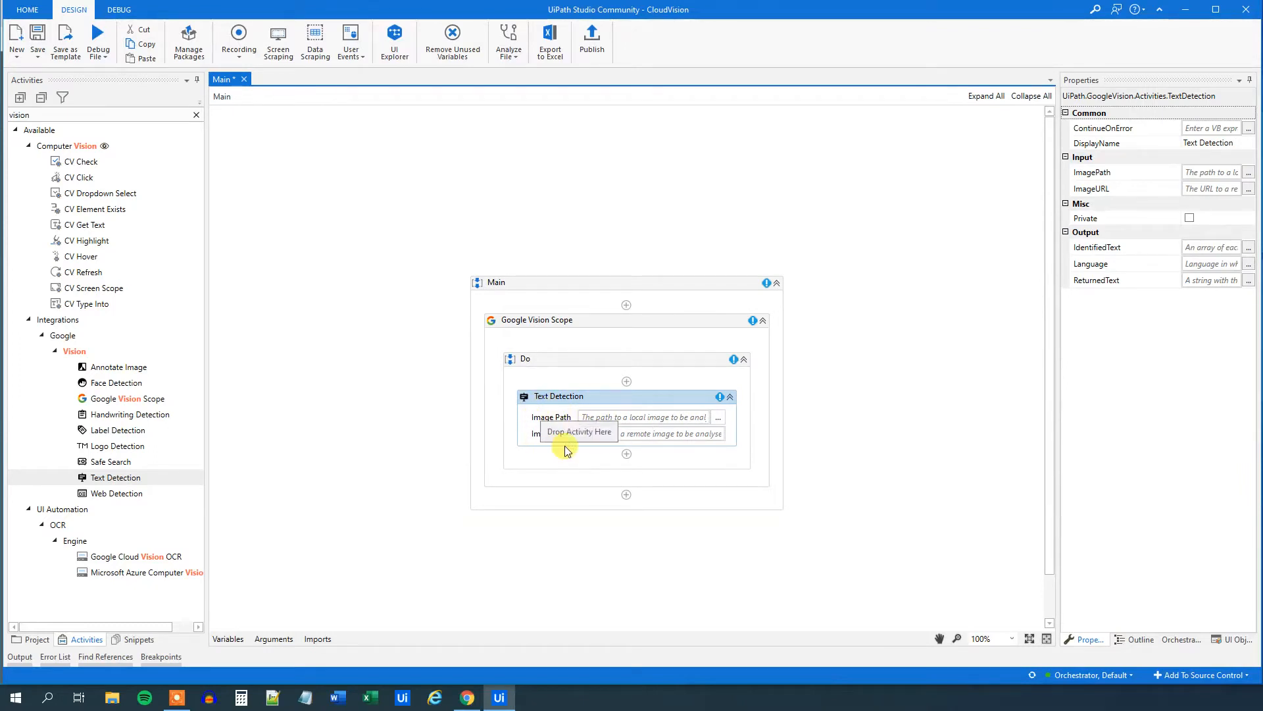
mouse_move(620, 420)
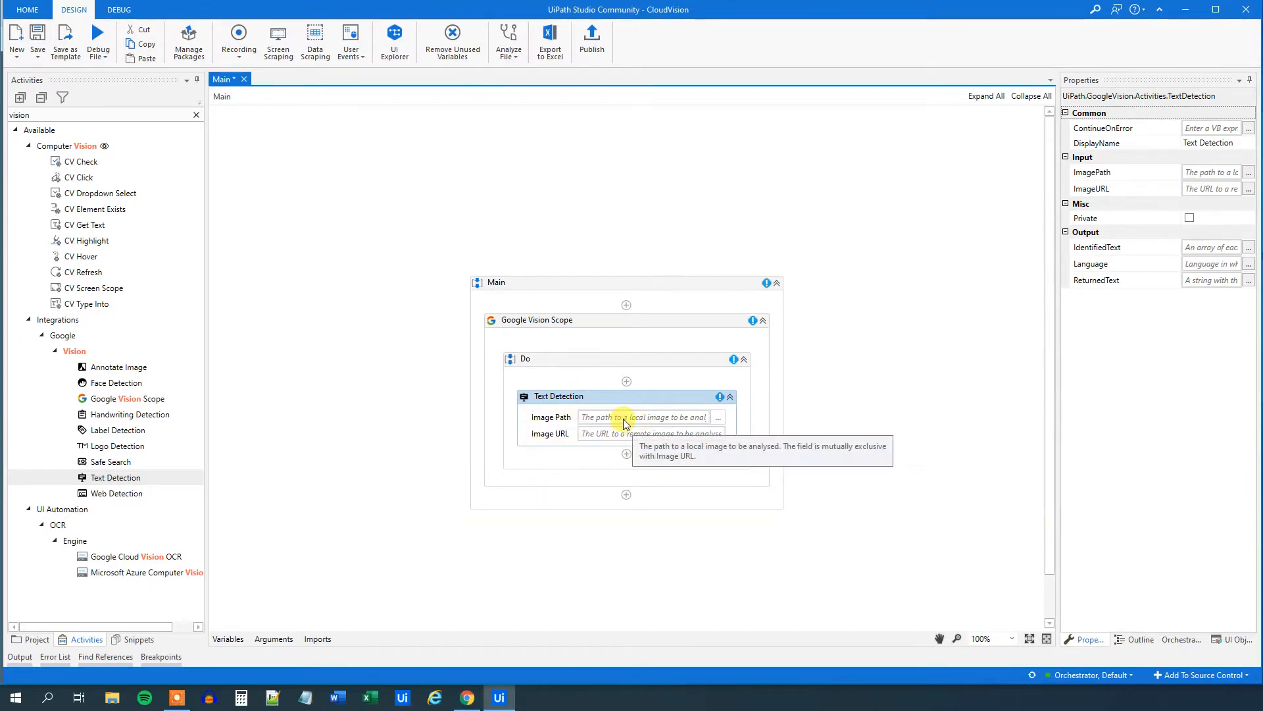
mouse_move(580, 460)
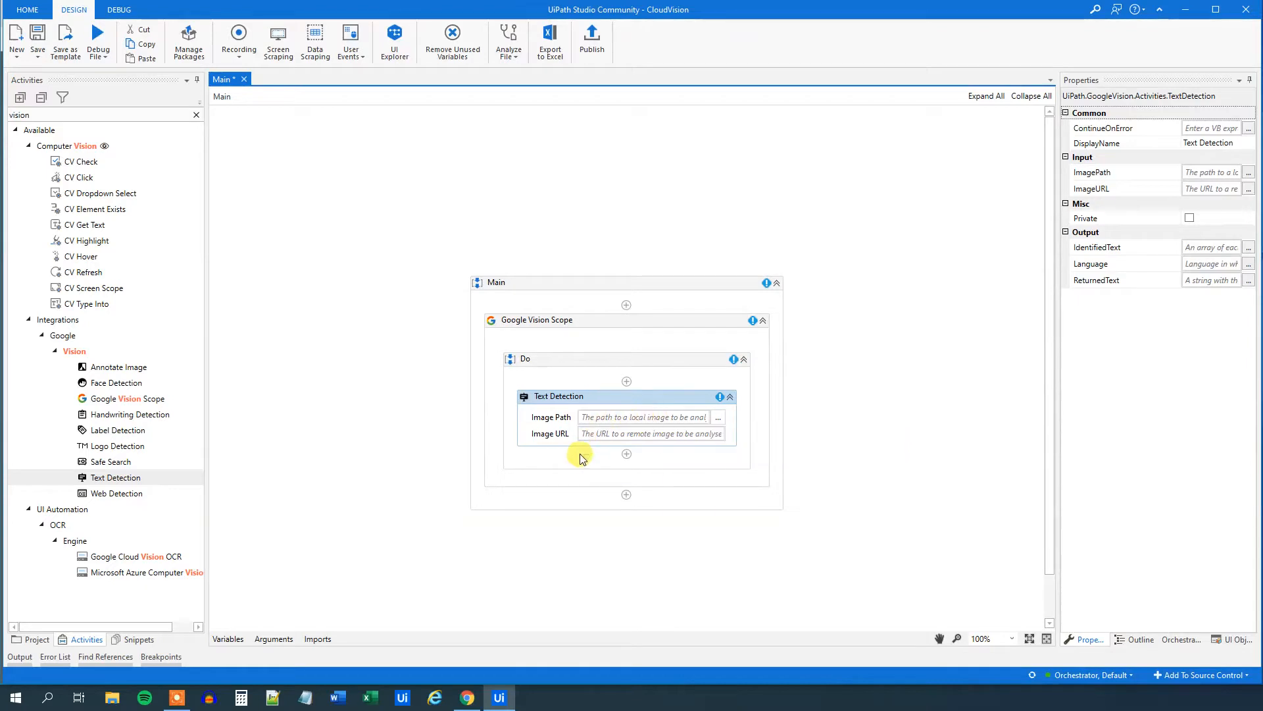
mouse_move(475, 637)
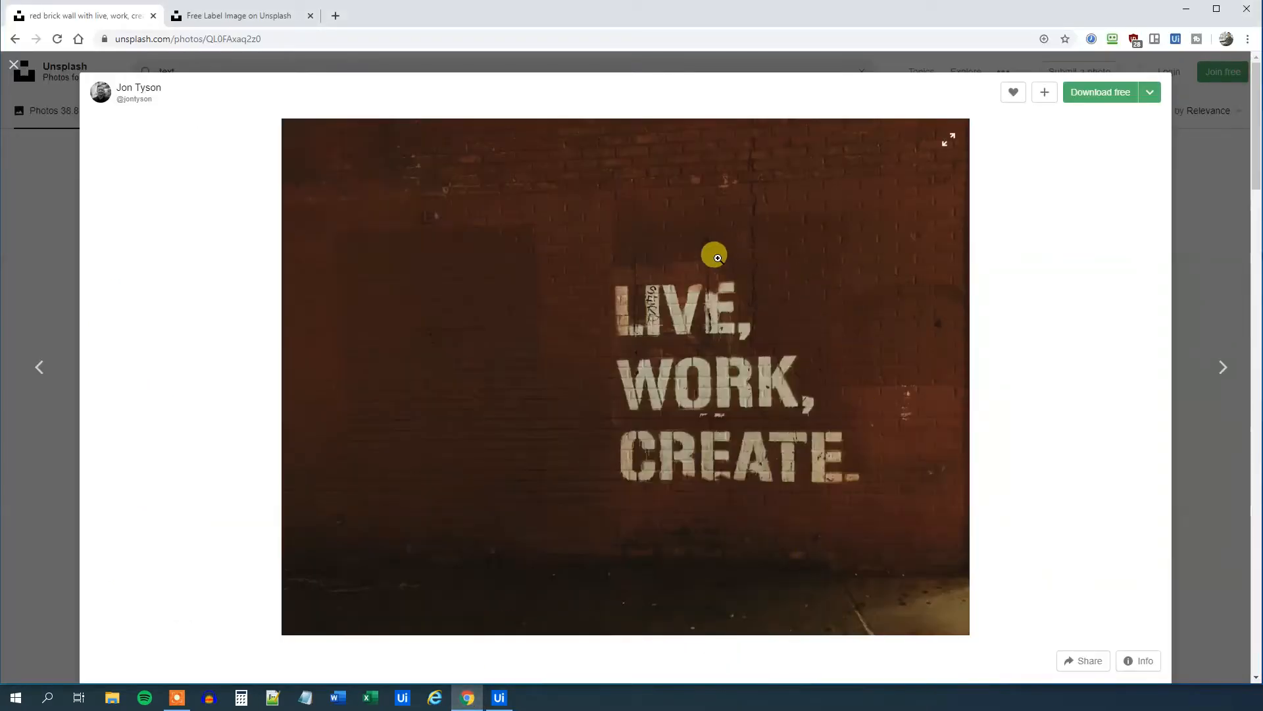
mouse_move(702, 325)
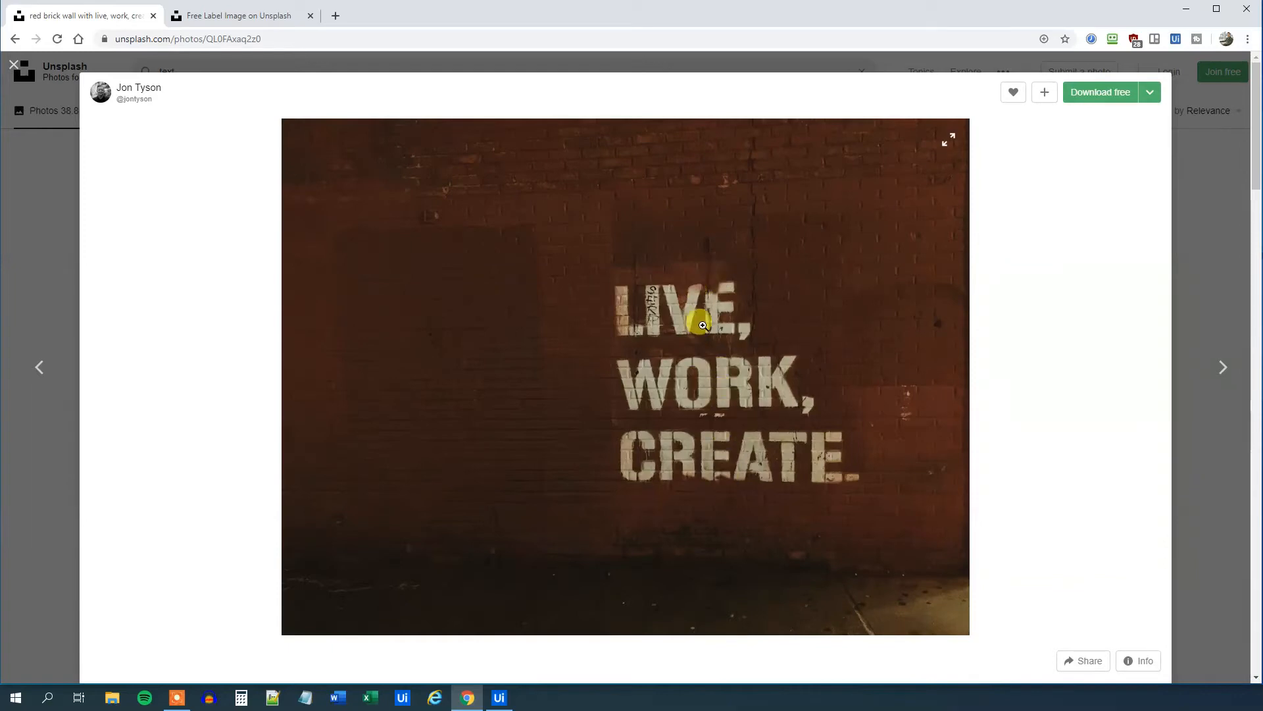
mouse_move(525, 346)
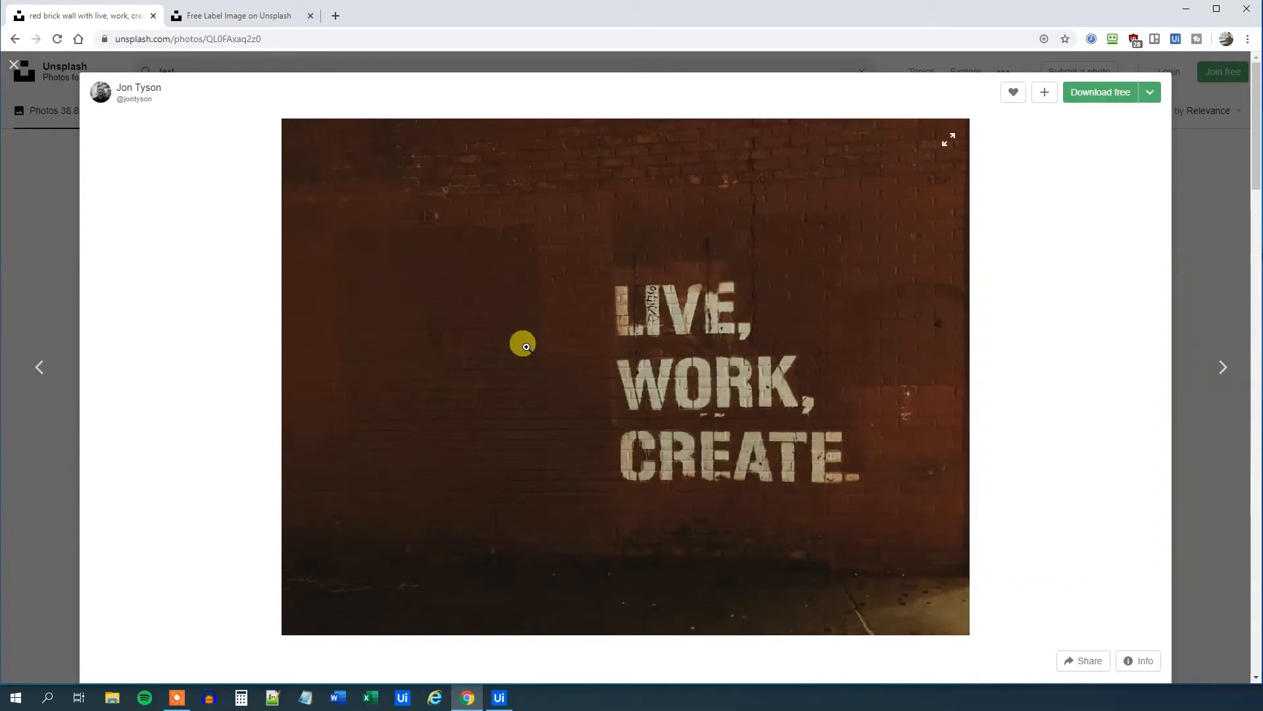
mouse_move(558, 400)
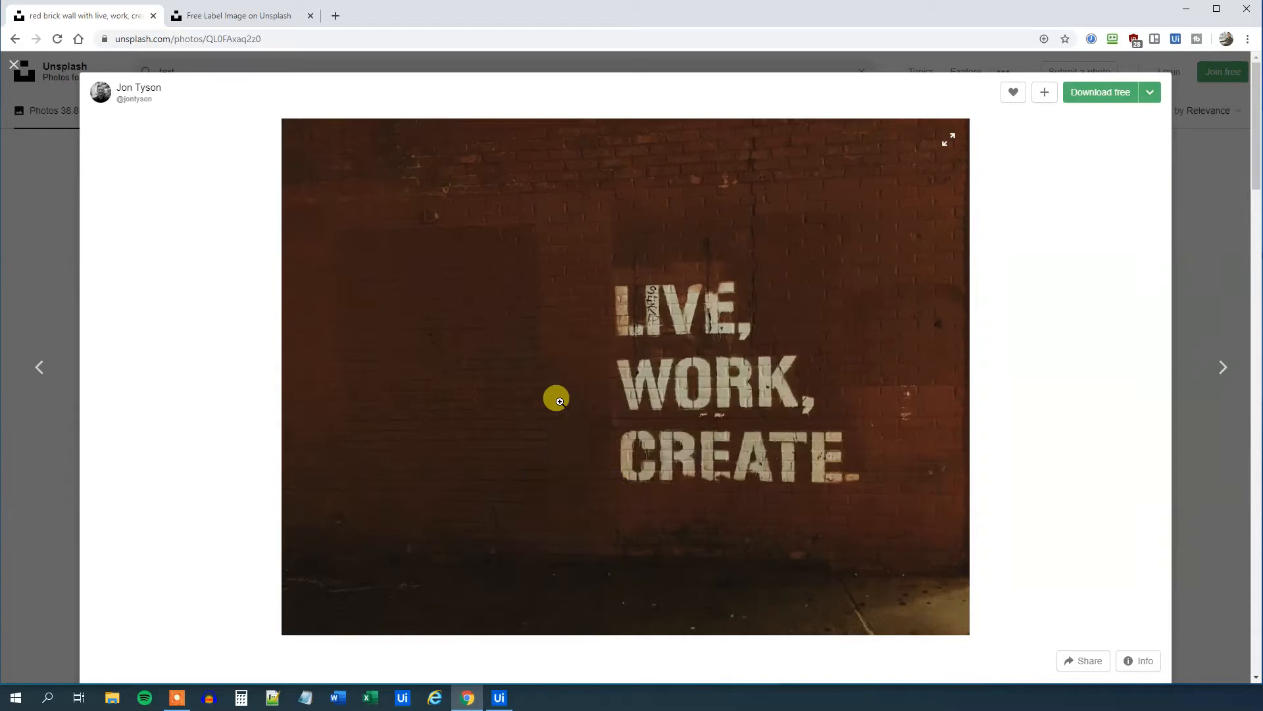
mouse_move(525, 679)
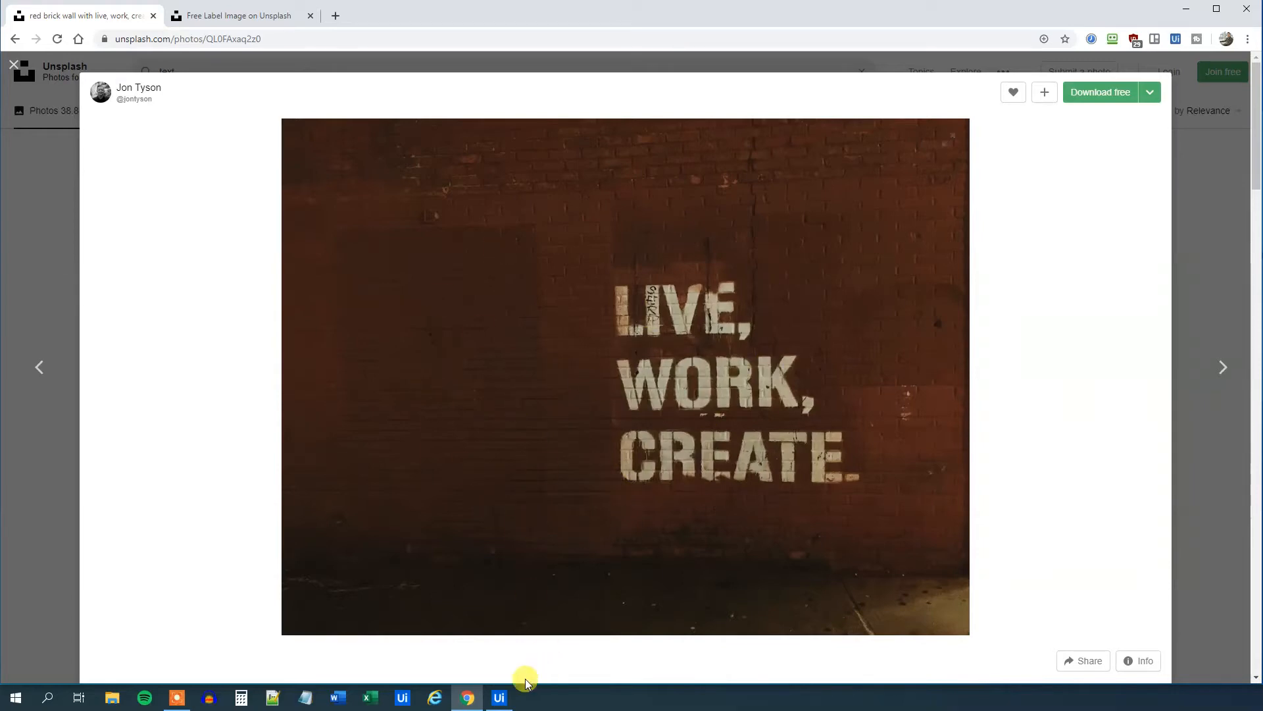
- Return from the LIVE, WORK, CREATE photo in Chrome to the UiPath workflow editor
click(498, 697)
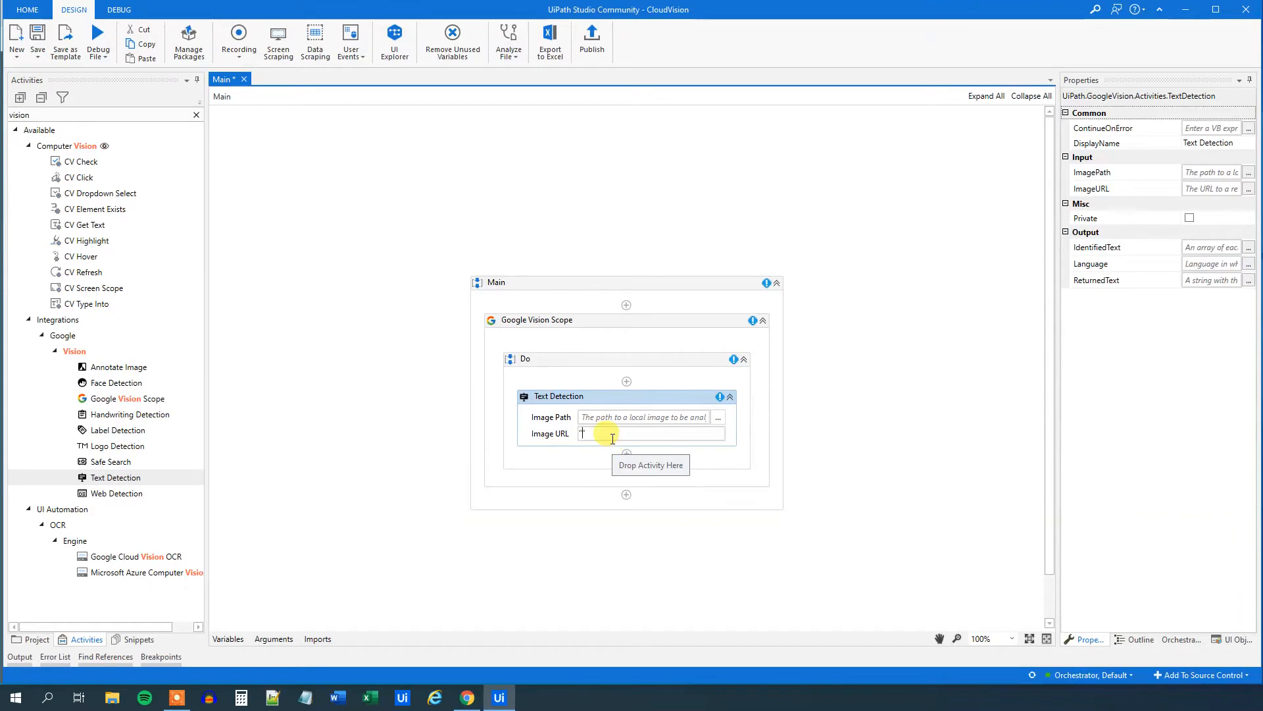
- Fill Text Detection's Image URL with the quoted images.unsplash.com link ending '?format&fit=crop&w=1267&q=80'
text(?format&fit=crop&w=1267&q=80")
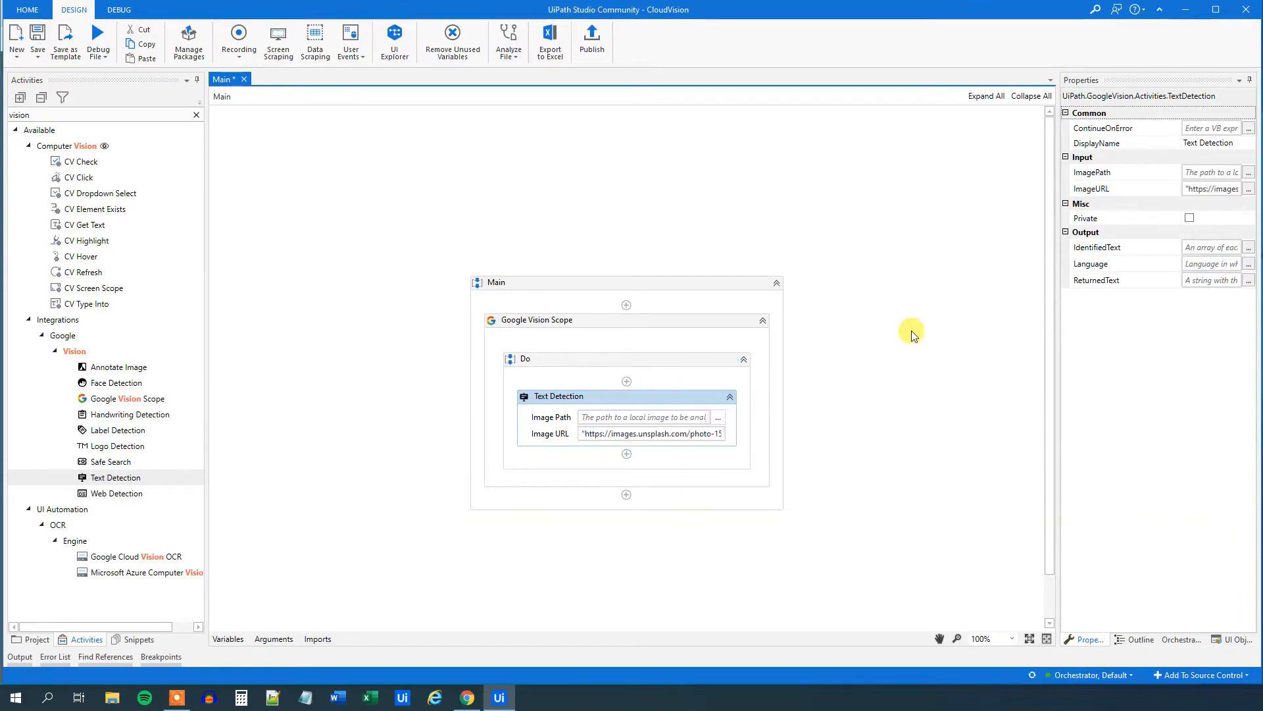
mouse_move(926, 320)
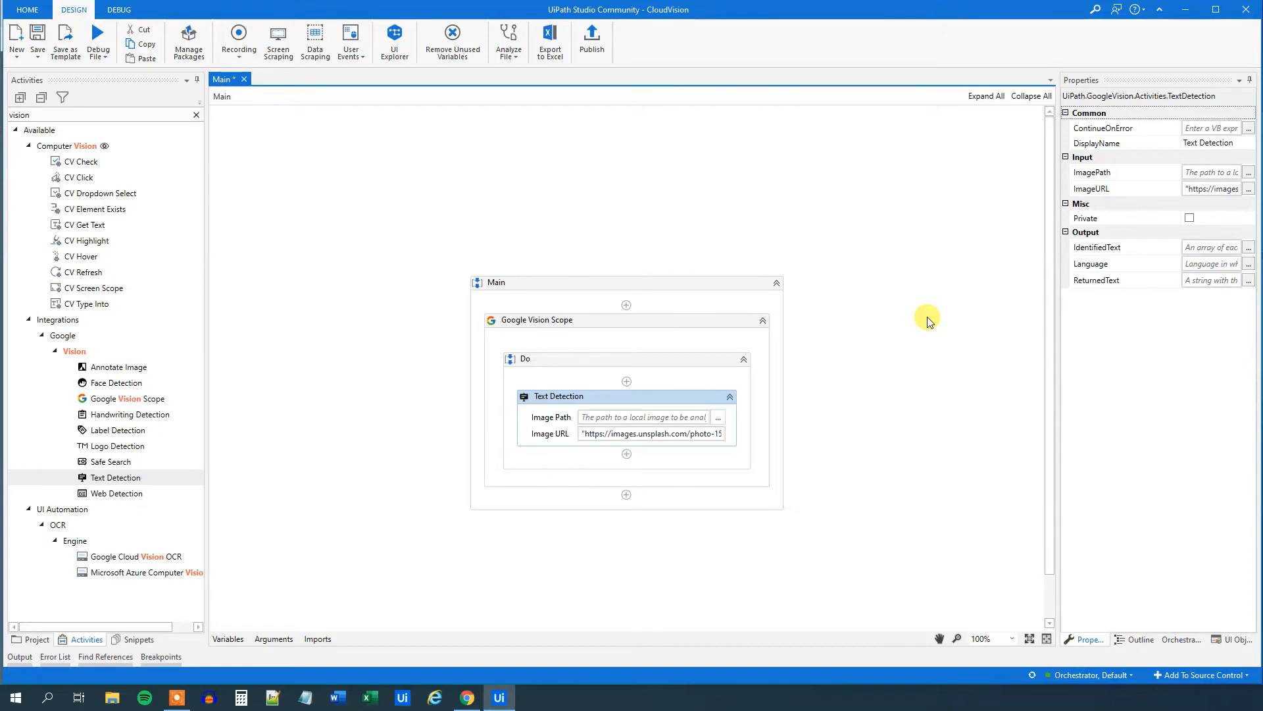
mouse_move(1128, 303)
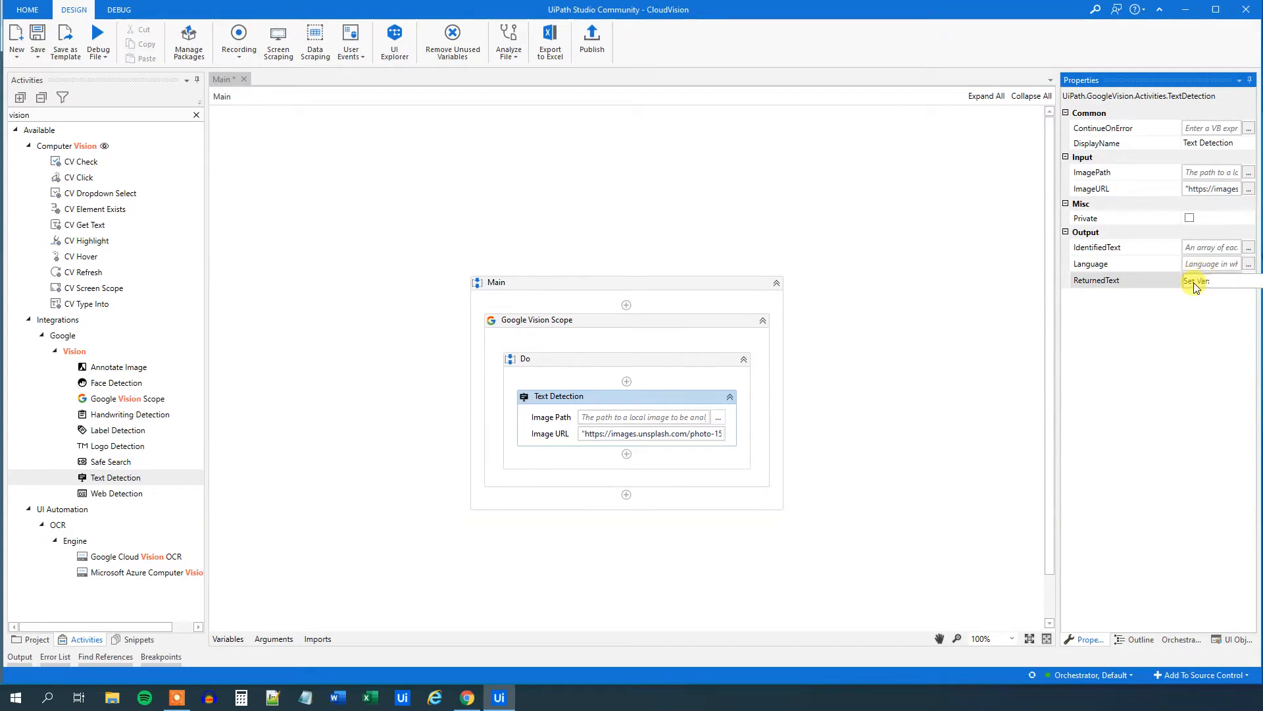
- Store Text Detection's ReturnedText in a new variable strText and search activities for 'write'
text(strText)
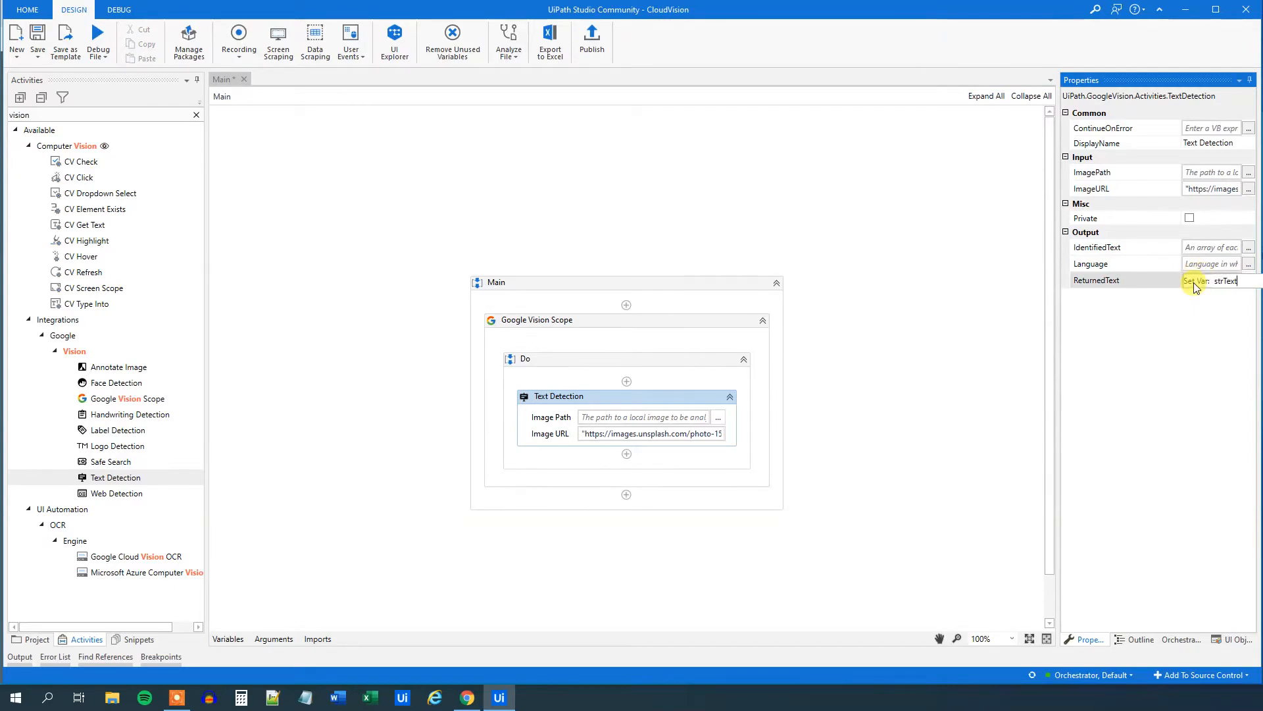
click(389, 200)
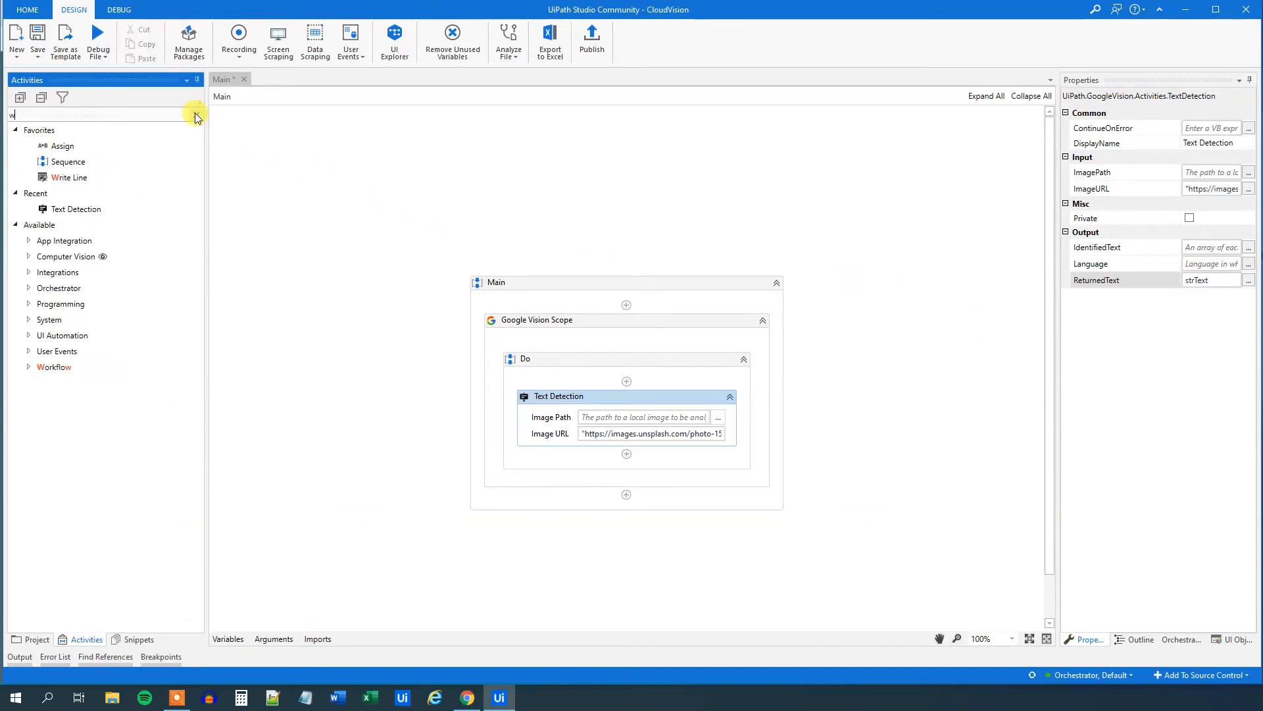
text(rite)
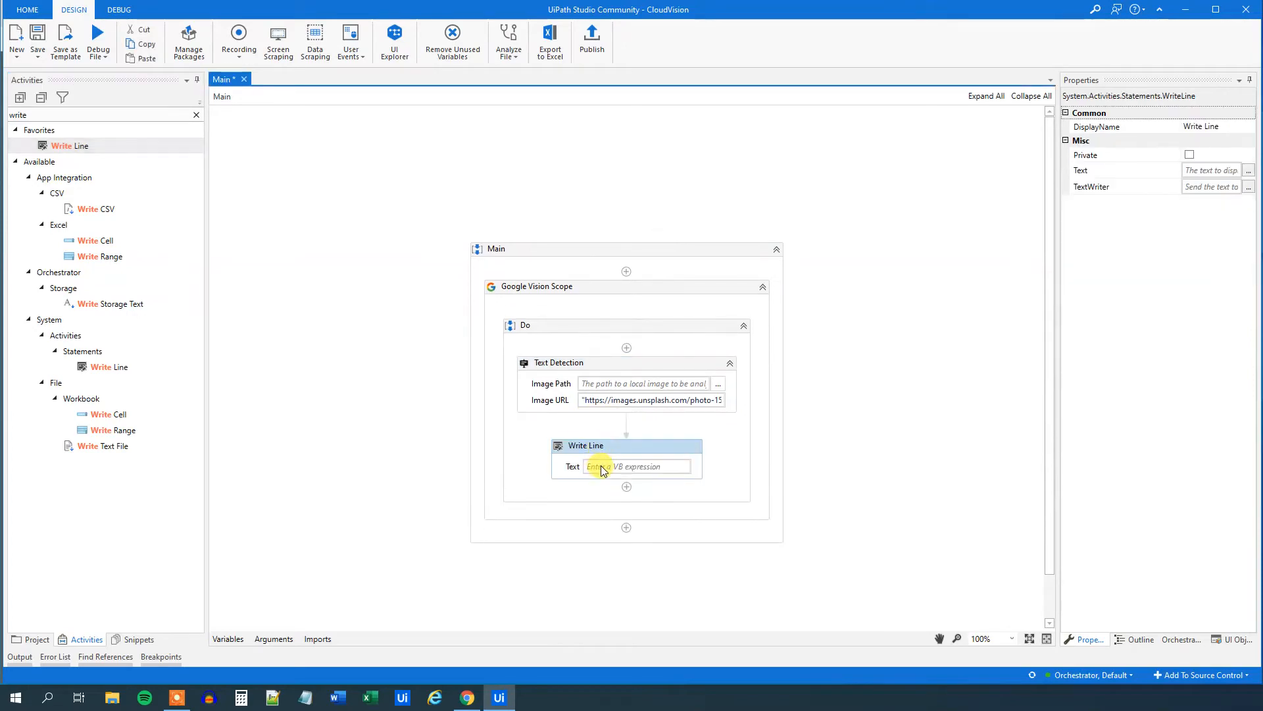
- Add a Write Line under Text Detection whose Text is strText
text(strText)
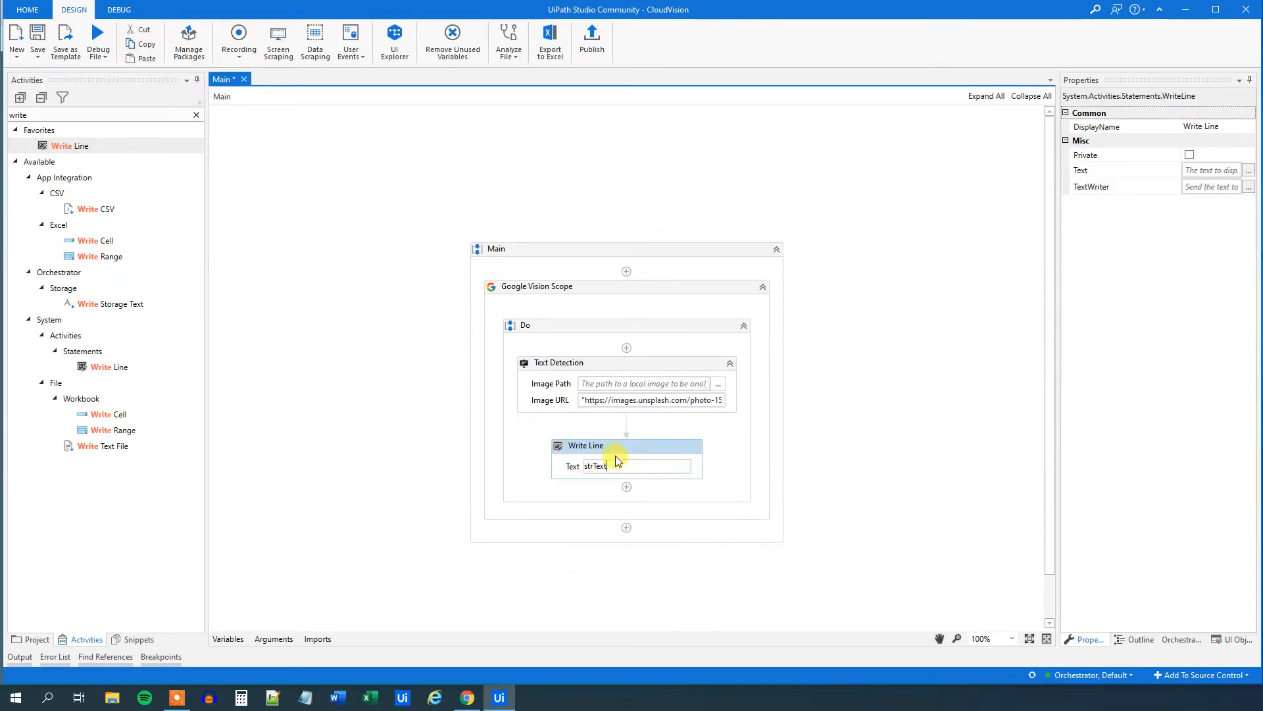
click(106, 38)
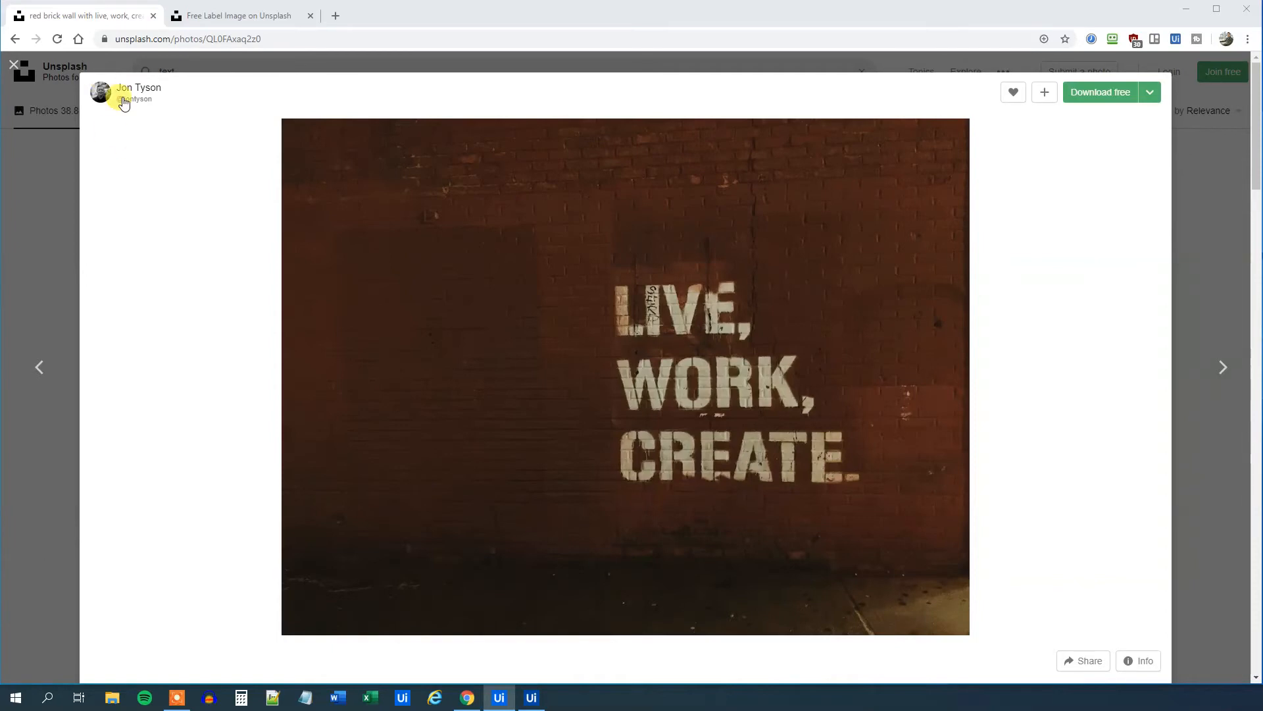
- Review the run's Output log showing LIVE, WORK, CREATE and compare it with the Unsplash photo
click(497, 698)
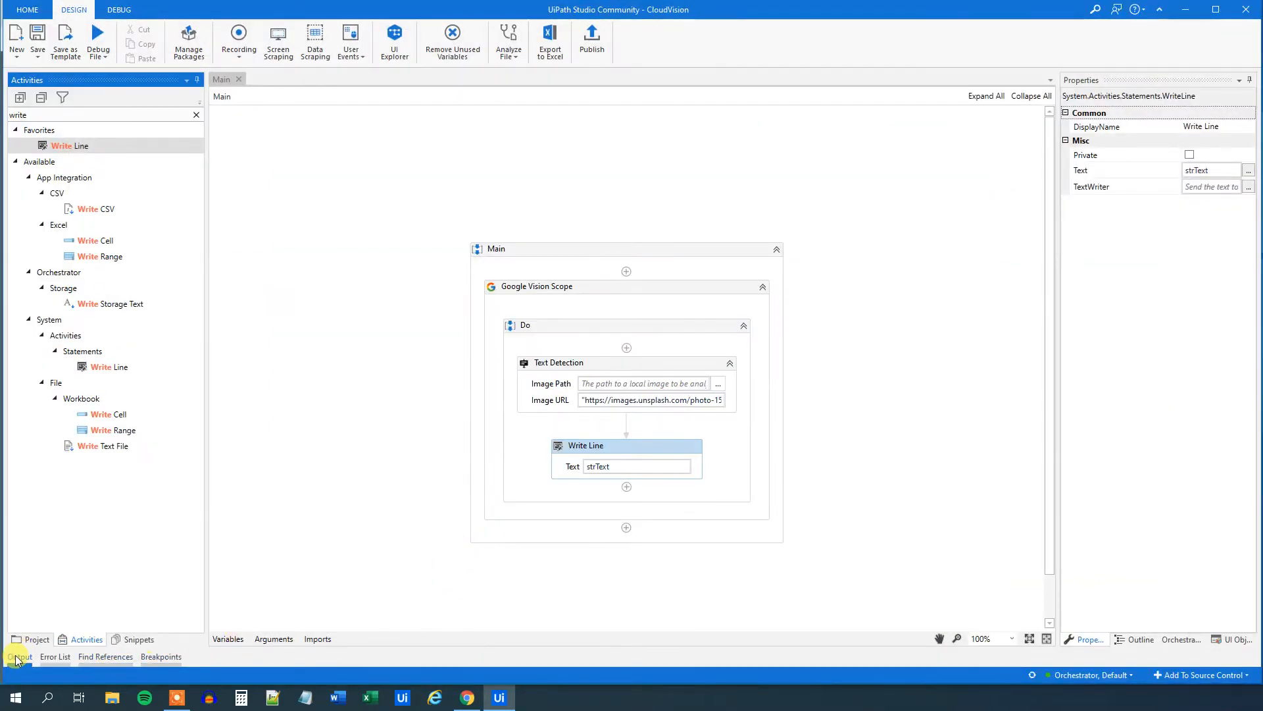
click(20, 658)
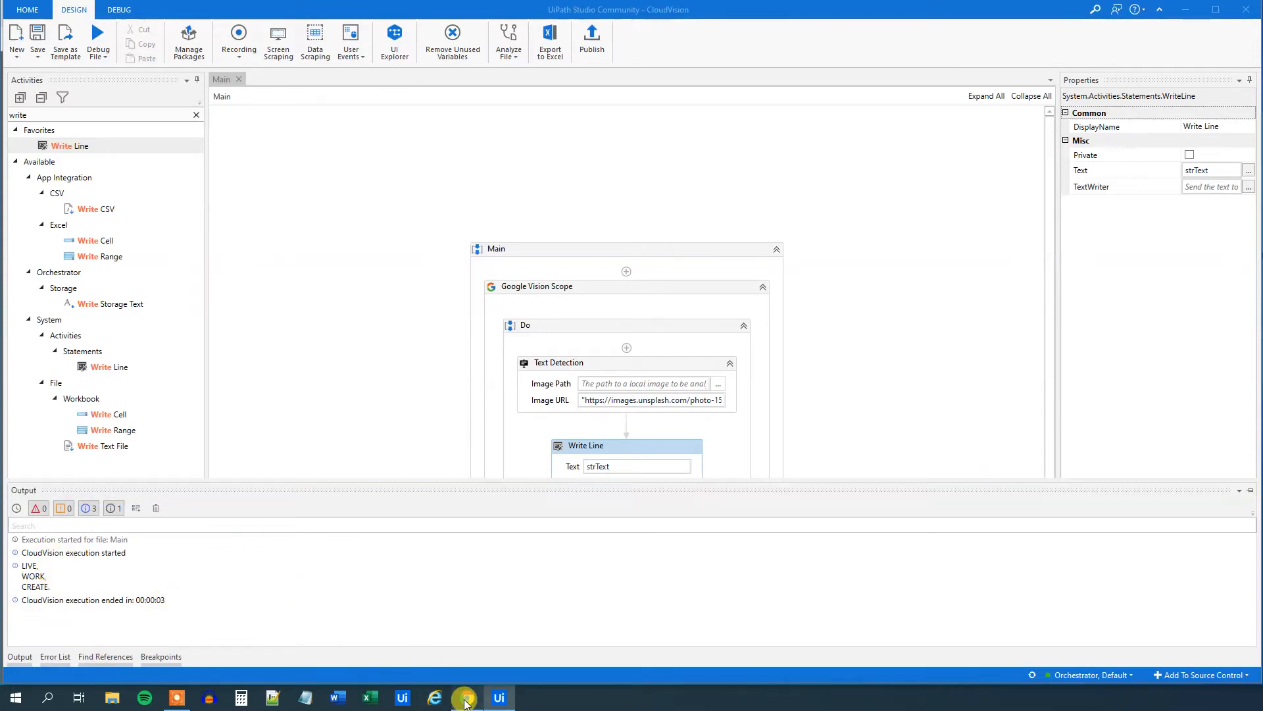
click(466, 697)
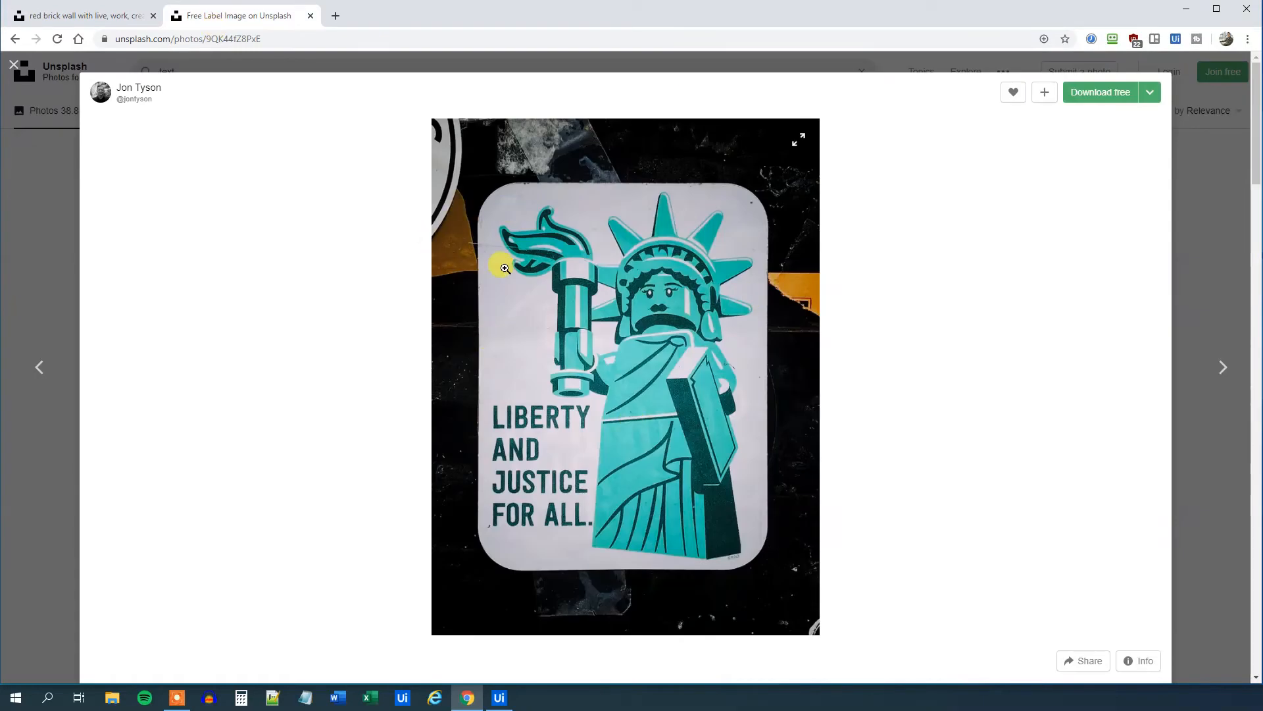
mouse_move(512, 448)
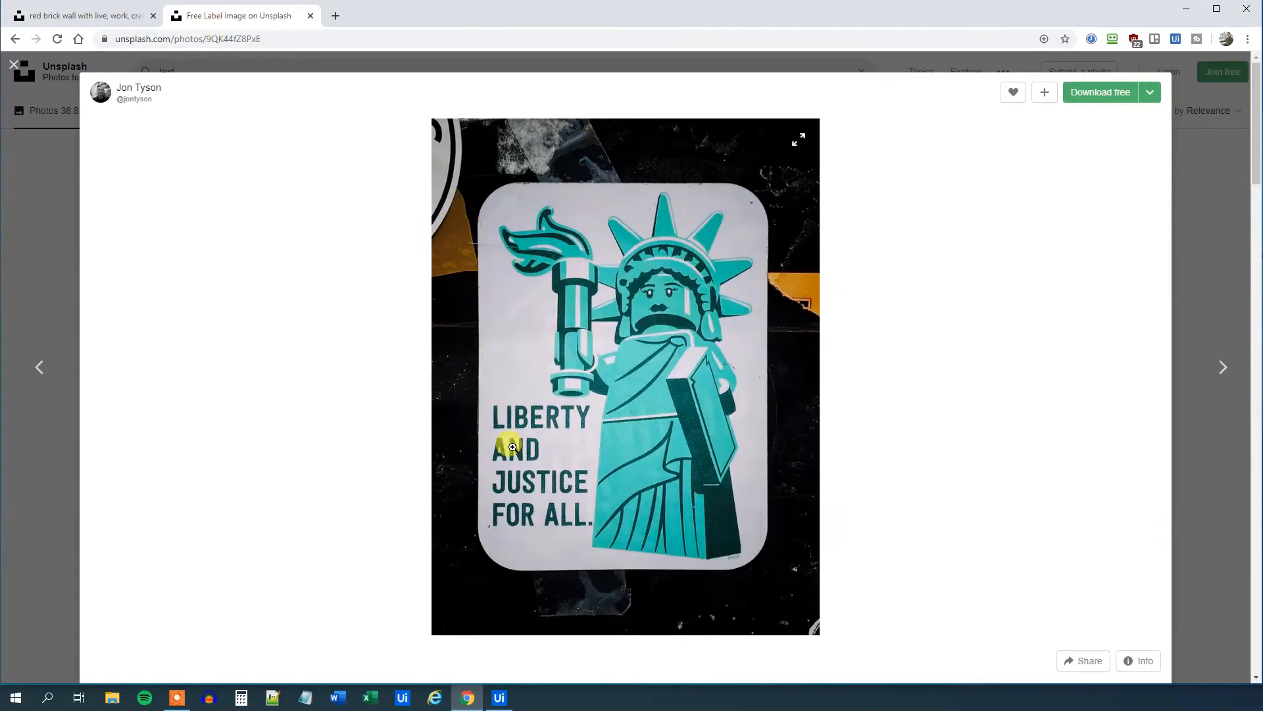
click(498, 701)
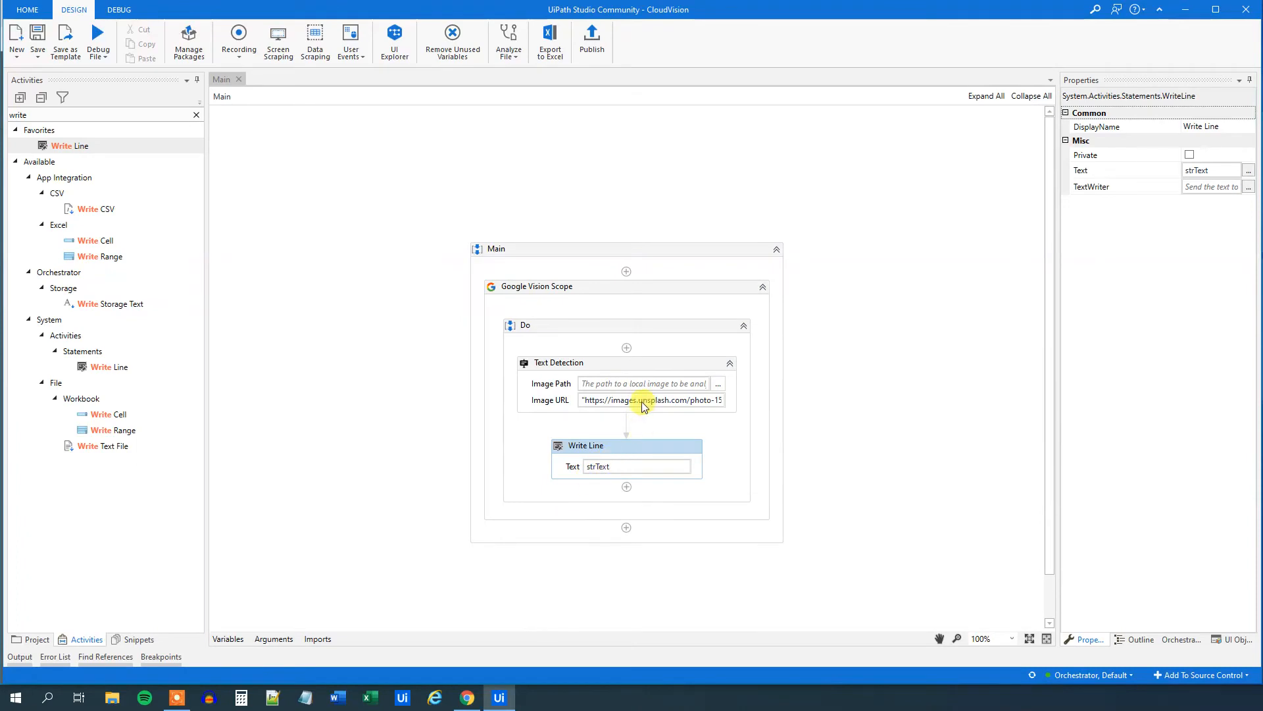
- Check Text Detection's ReturnedText is strText, run the workflow on the Liberty poster and compare the output with the photo
click(558, 363)
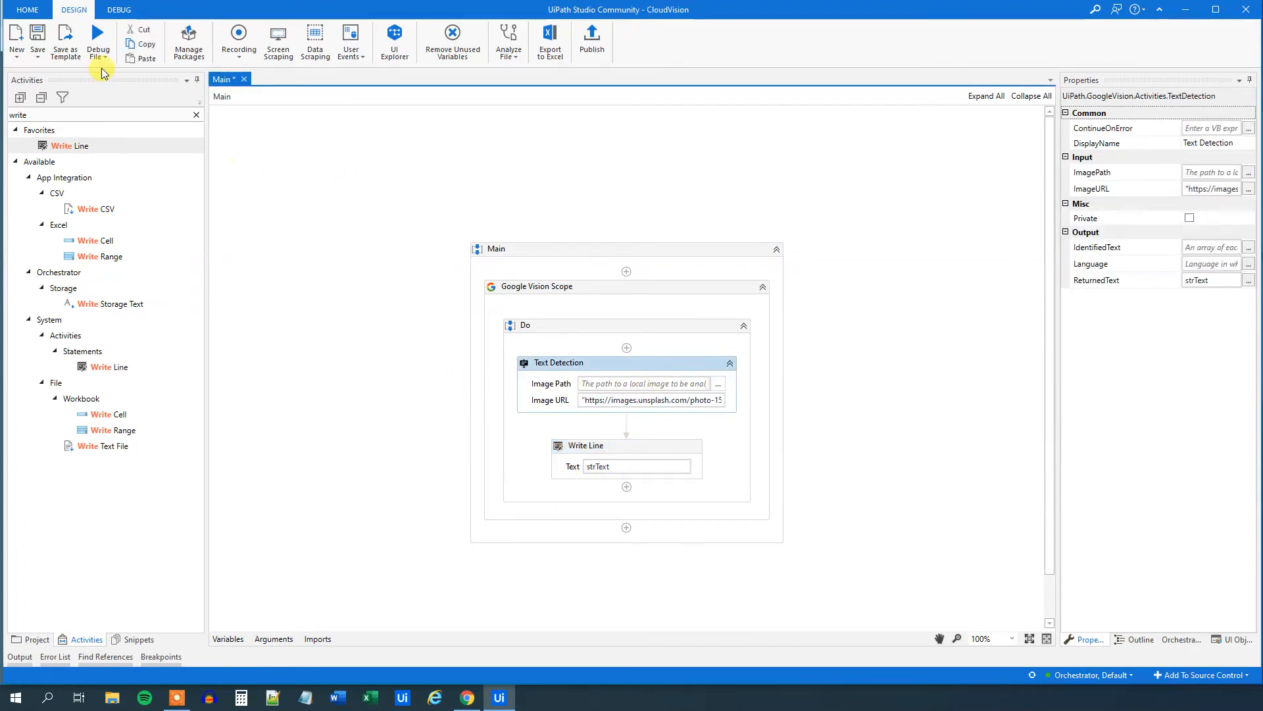
click(466, 698)
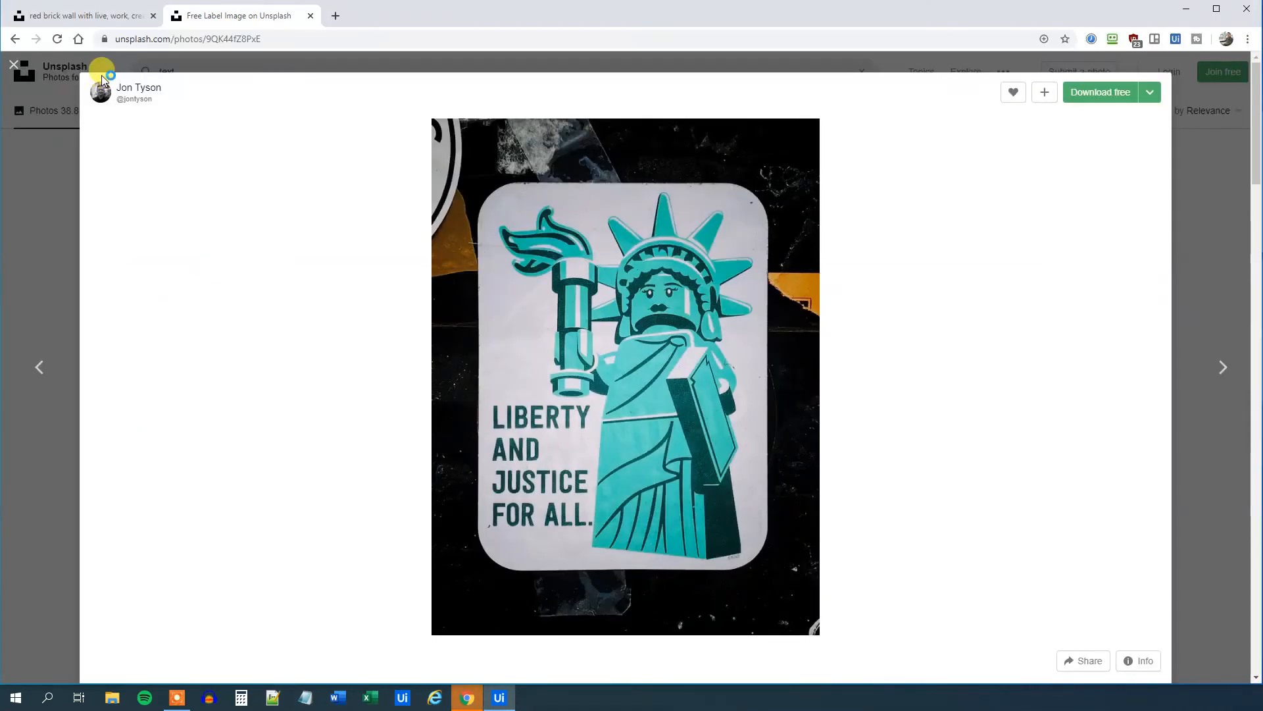
mouse_move(586, 519)
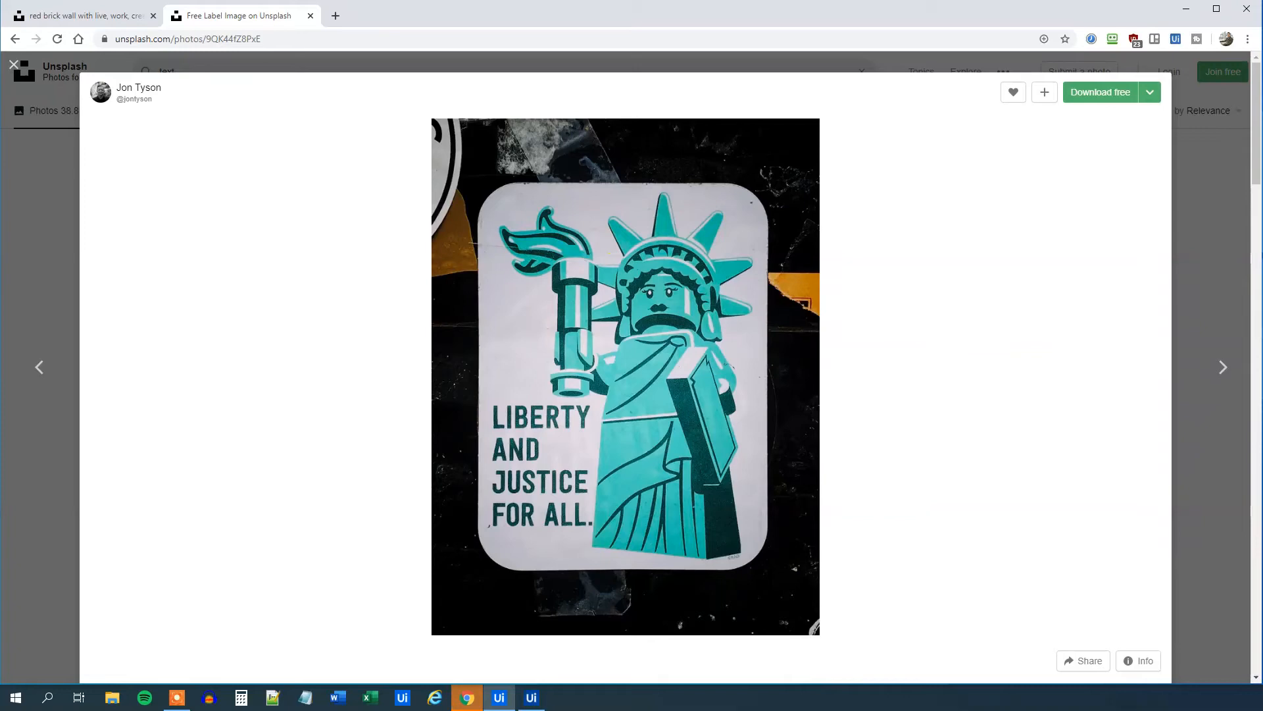
click(530, 697)
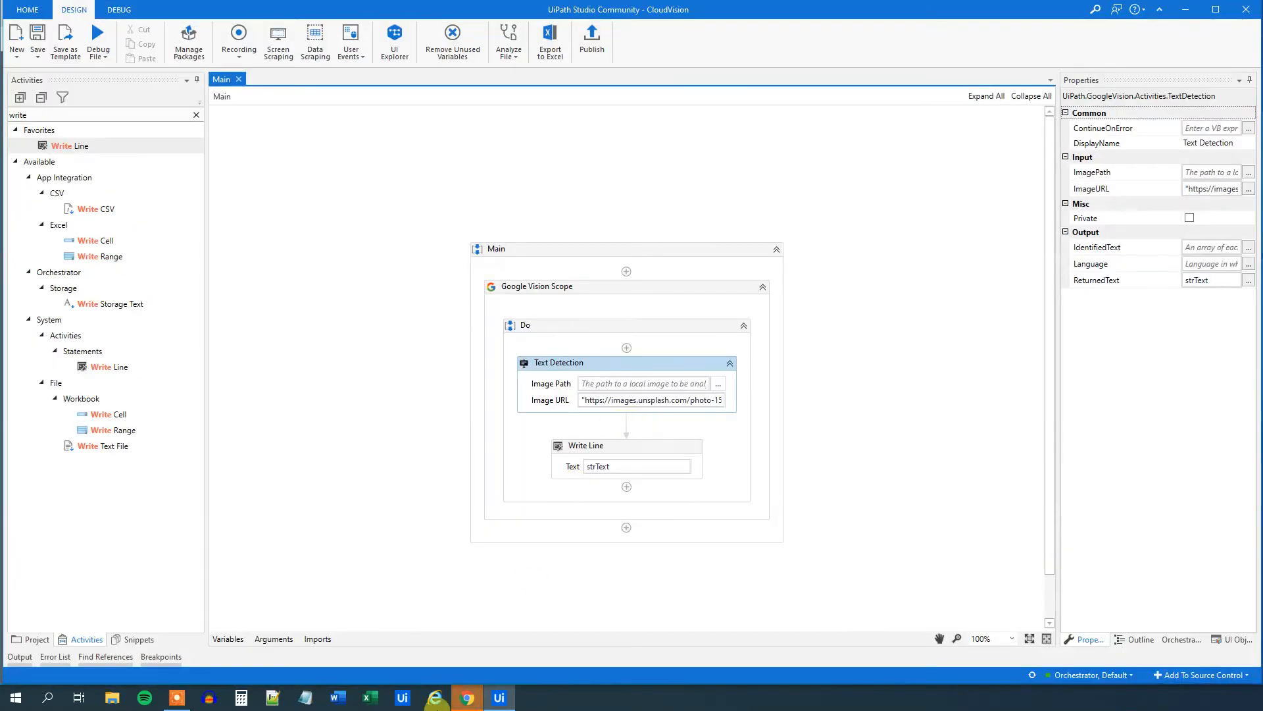
click(97, 37)
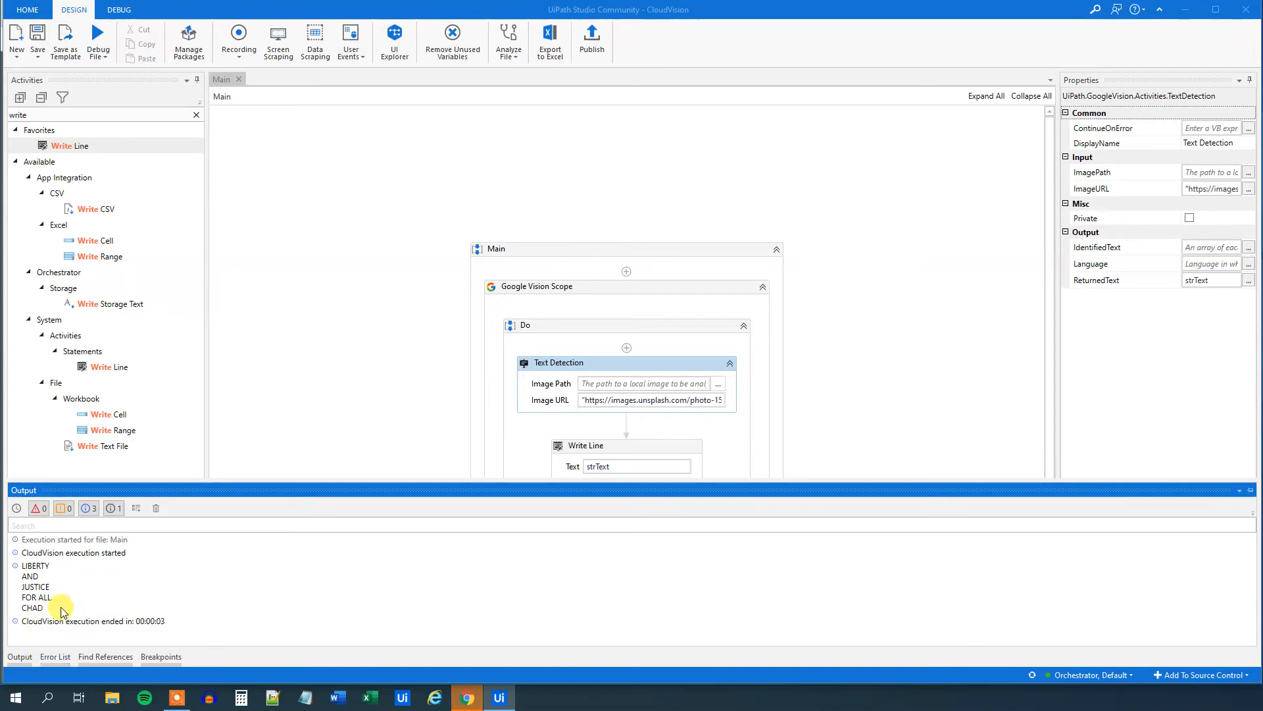
click(466, 698)
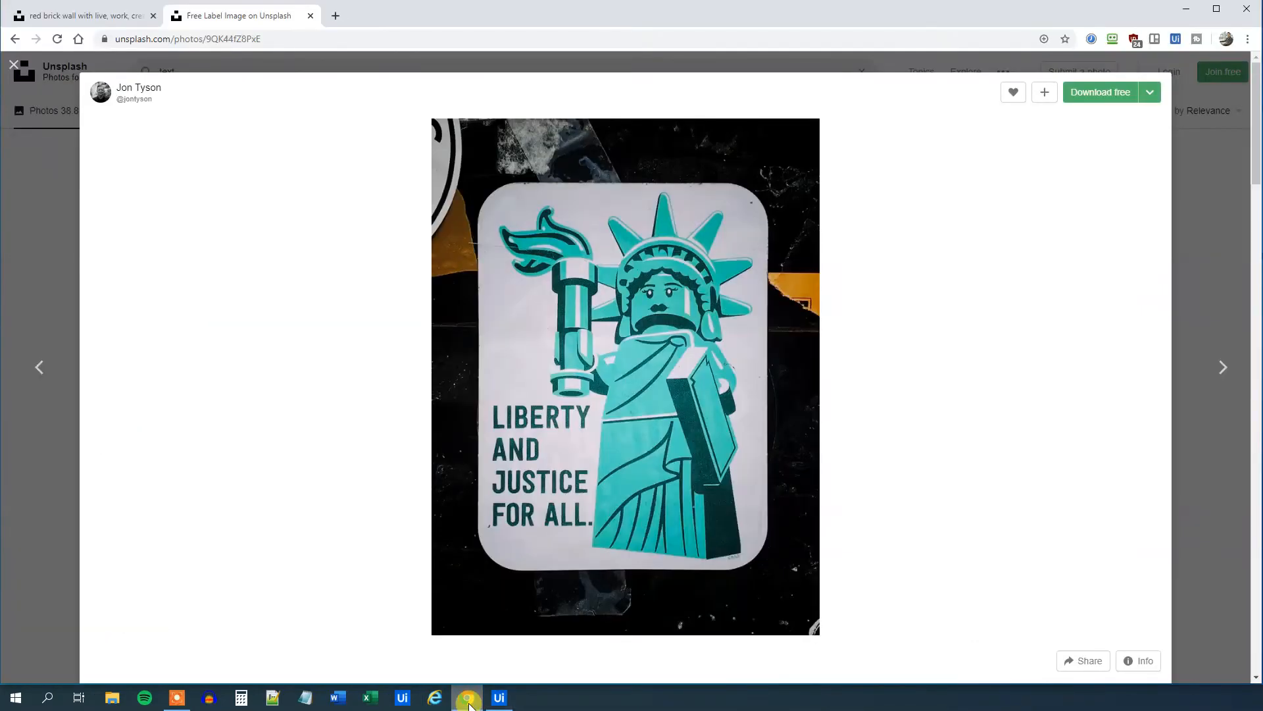
- Inspect the Liberty poster at full size down to its small CHAD signature, then return to the workflow
scroll(down, 3)
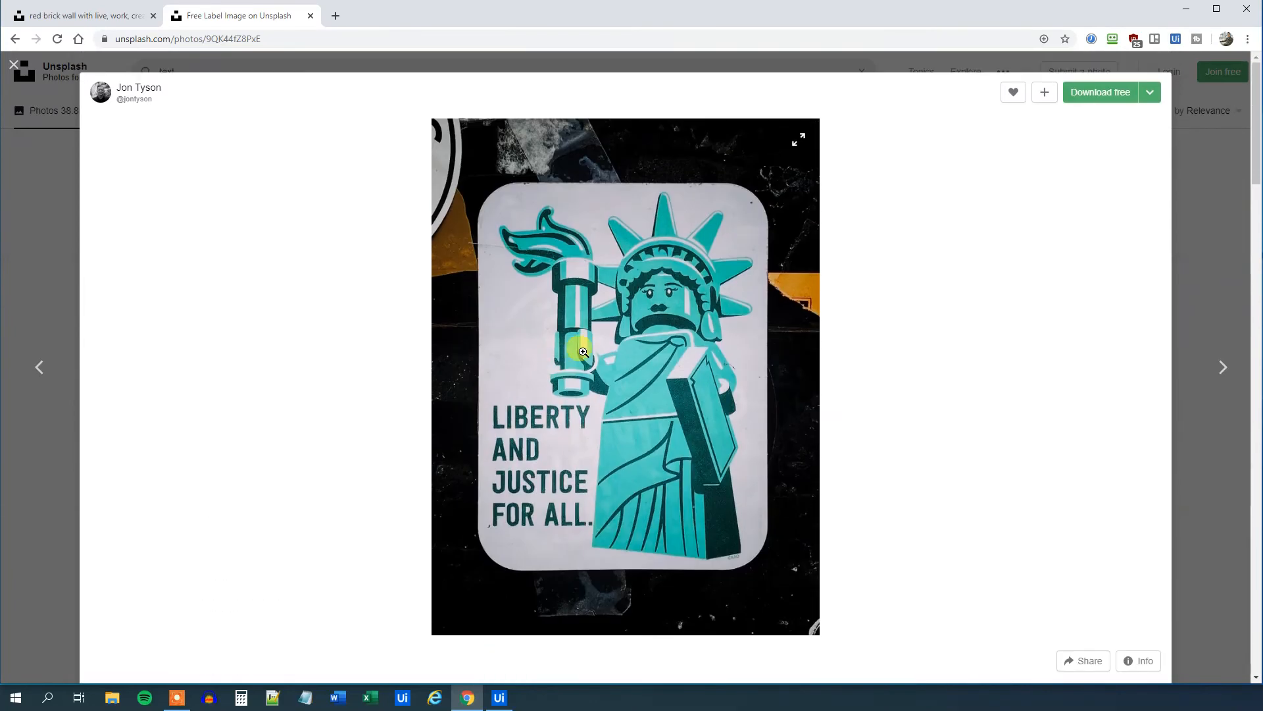
mouse_move(591, 559)
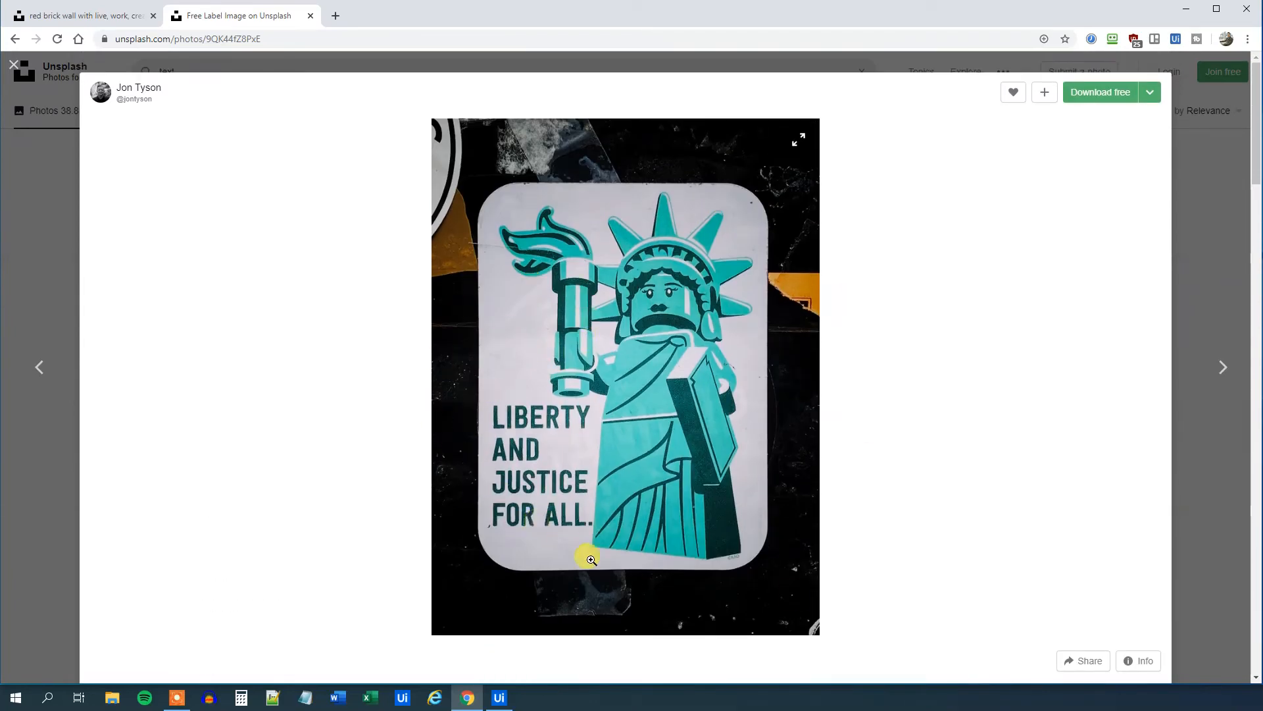
mouse_move(749, 544)
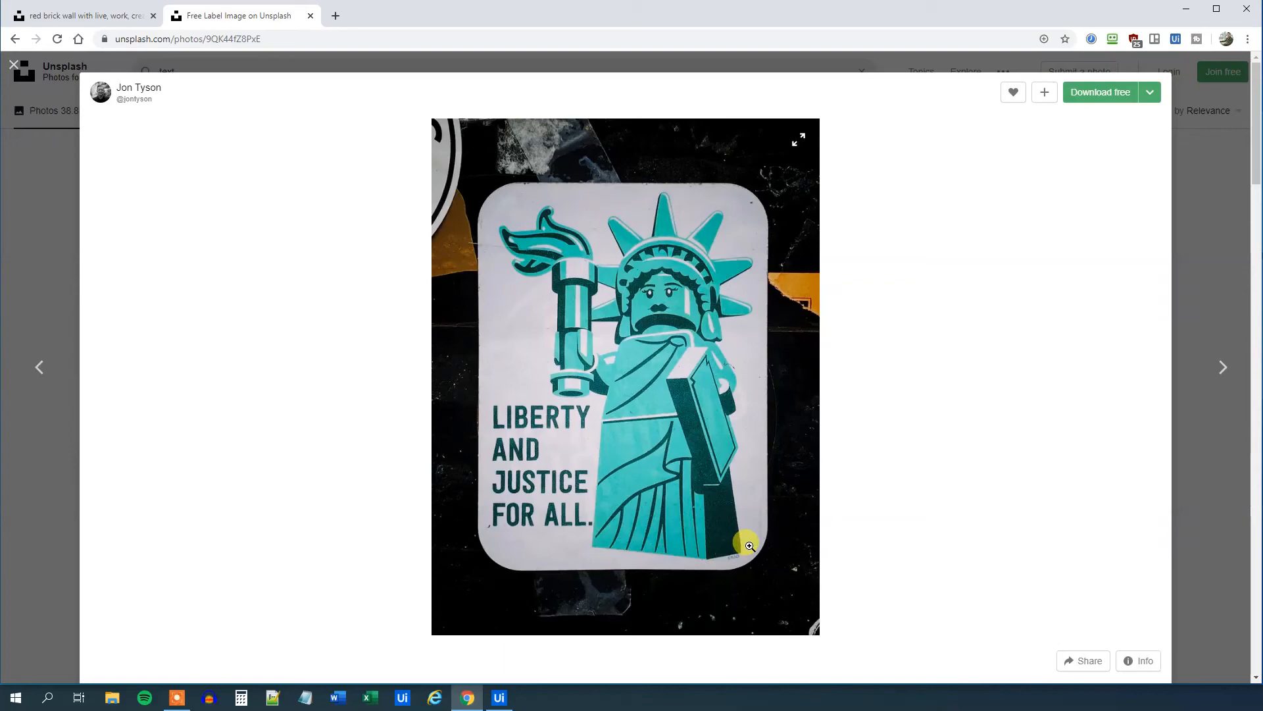
scroll(down, 3)
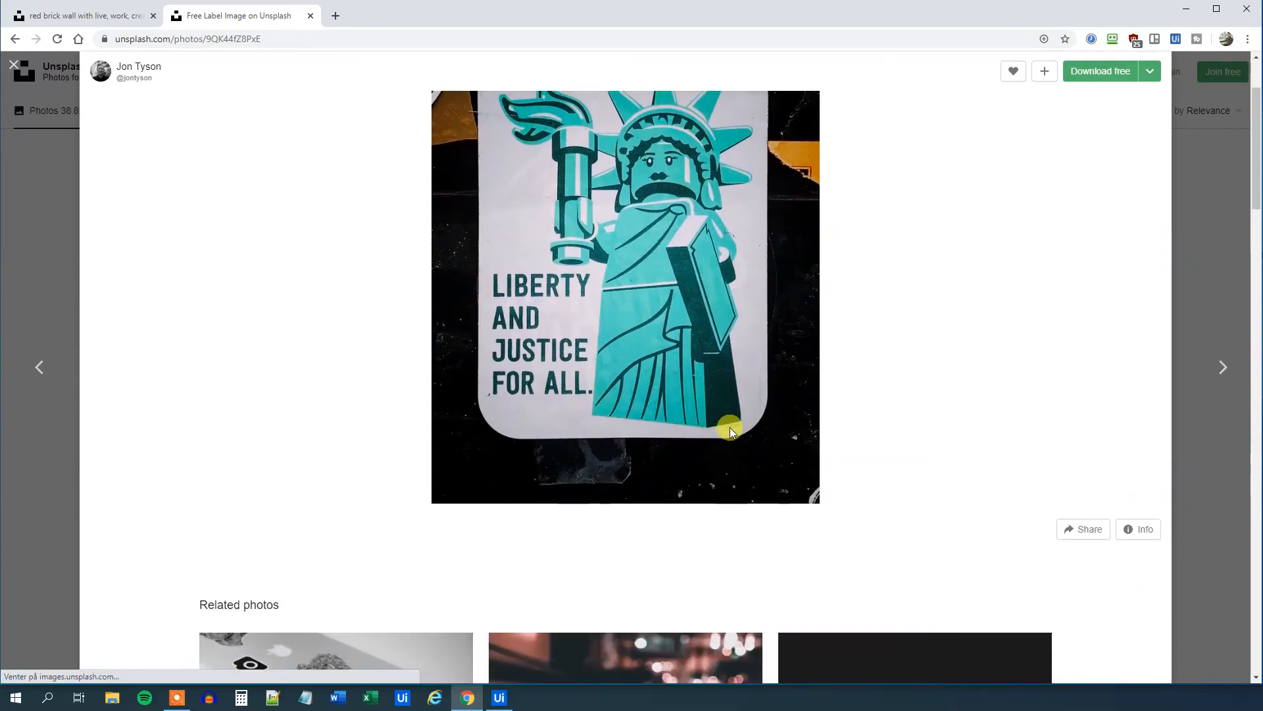
click(729, 429)
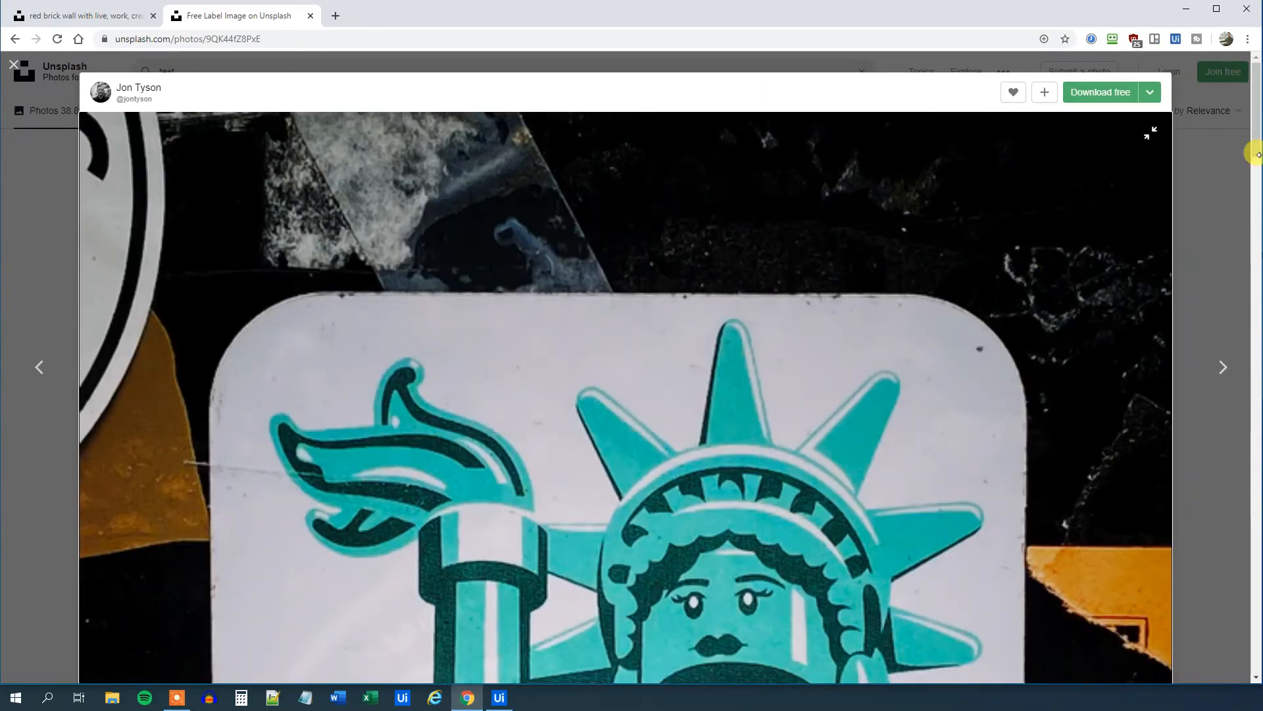
scroll(down, 3)
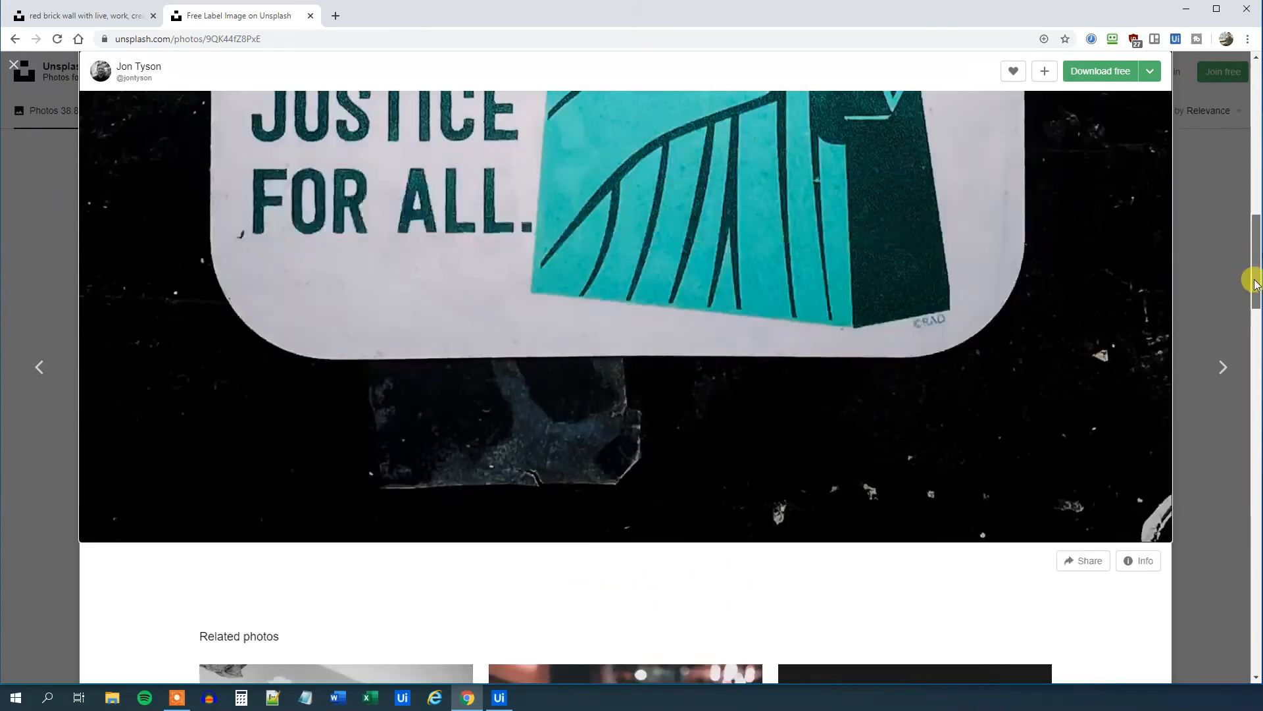
scroll(up, 3)
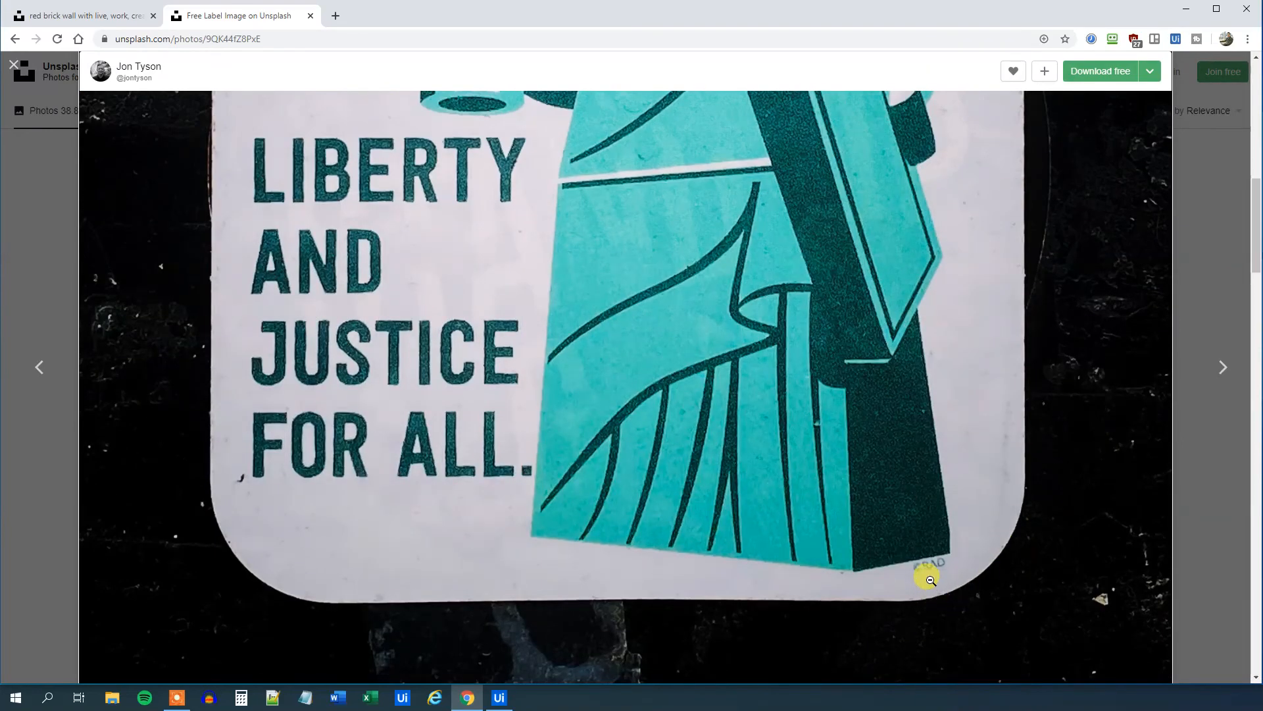
mouse_move(941, 598)
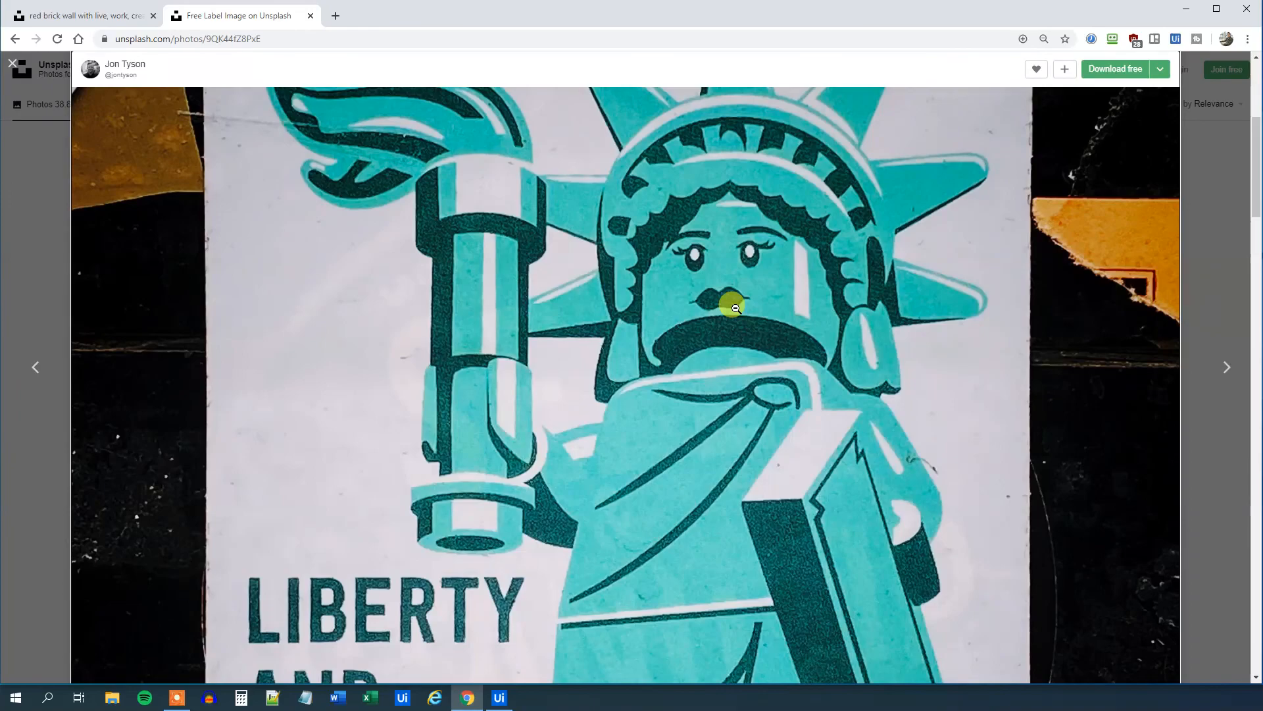
click(497, 698)
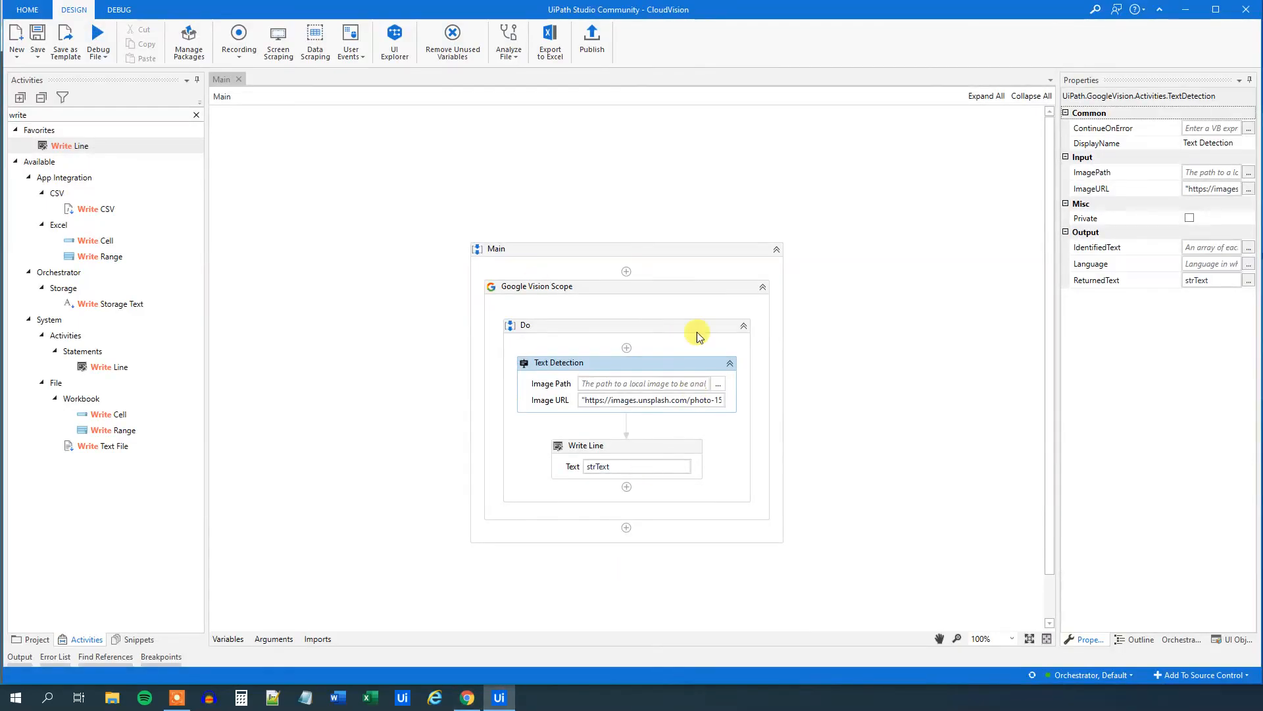
mouse_move(687, 329)
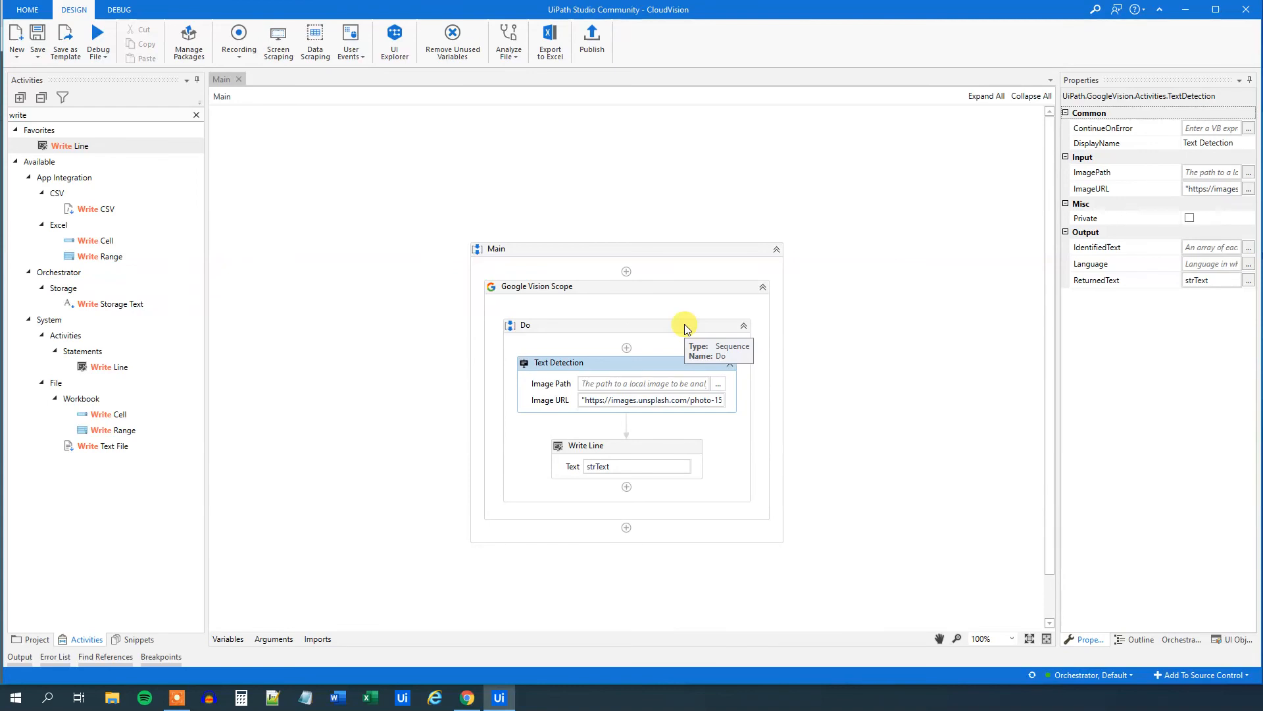
mouse_move(758, 243)
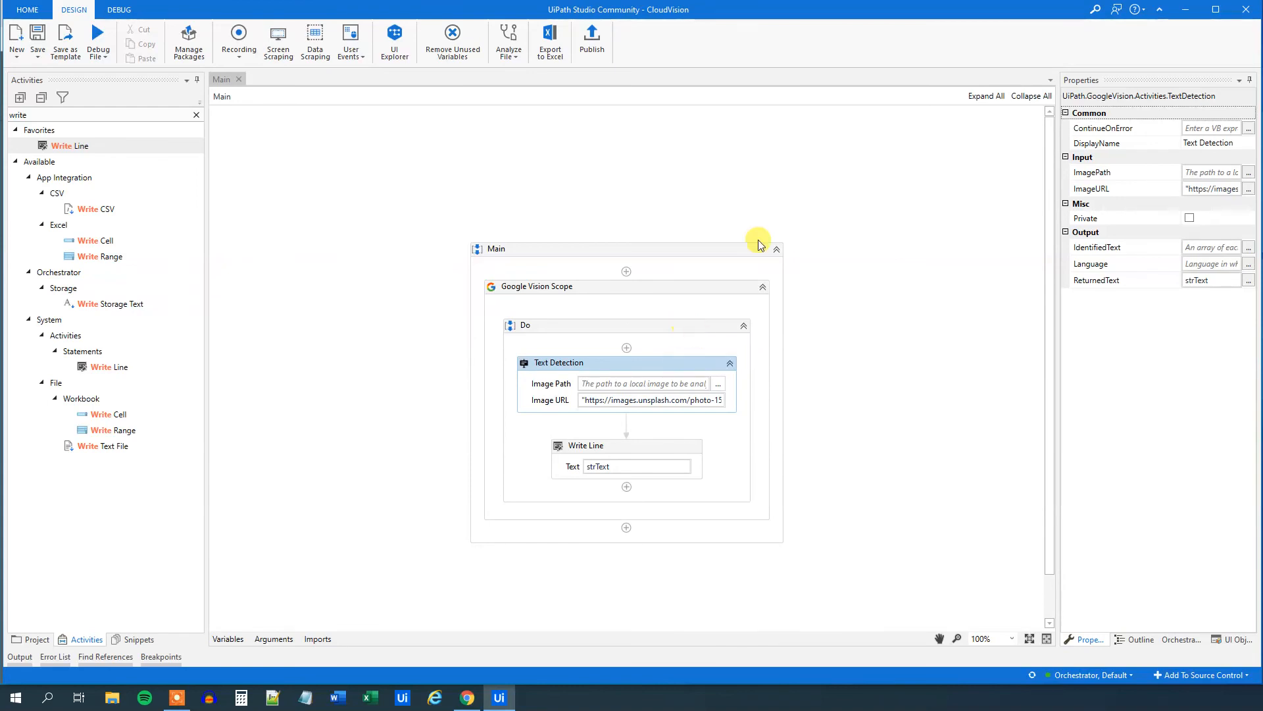